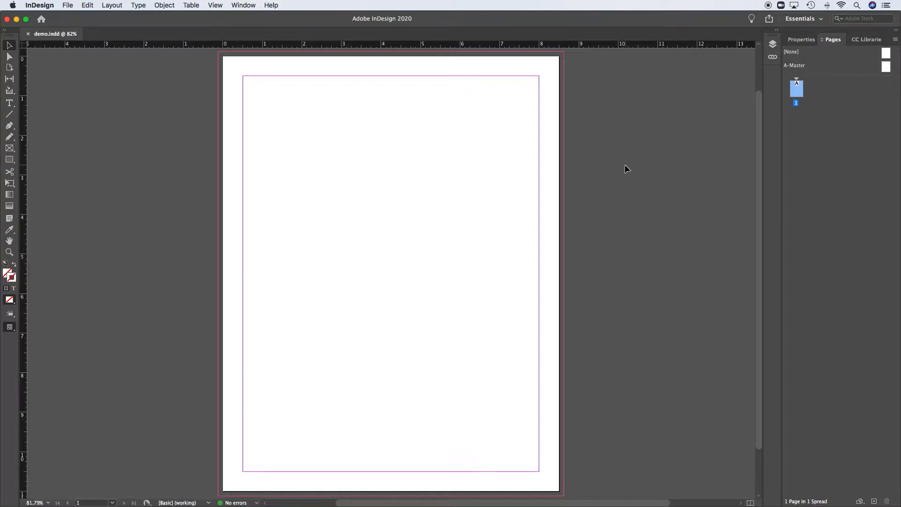
mouse_move(629, 167)
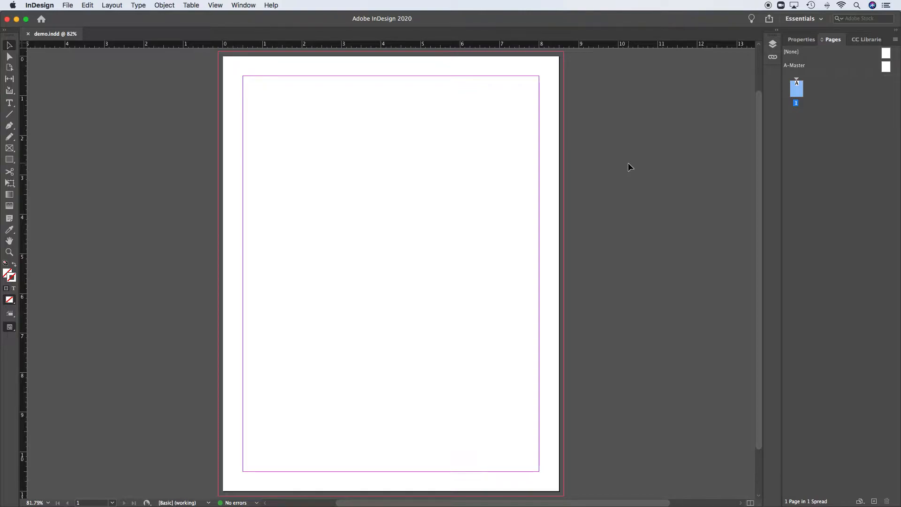
mouse_move(710, 81)
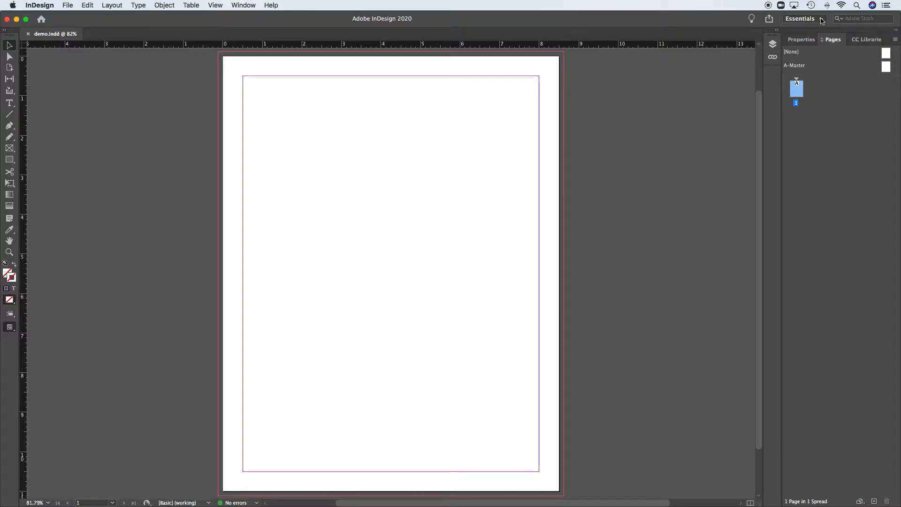
Show the workspace switcher list from the top-right Essentials menu.
left_click(820, 19)
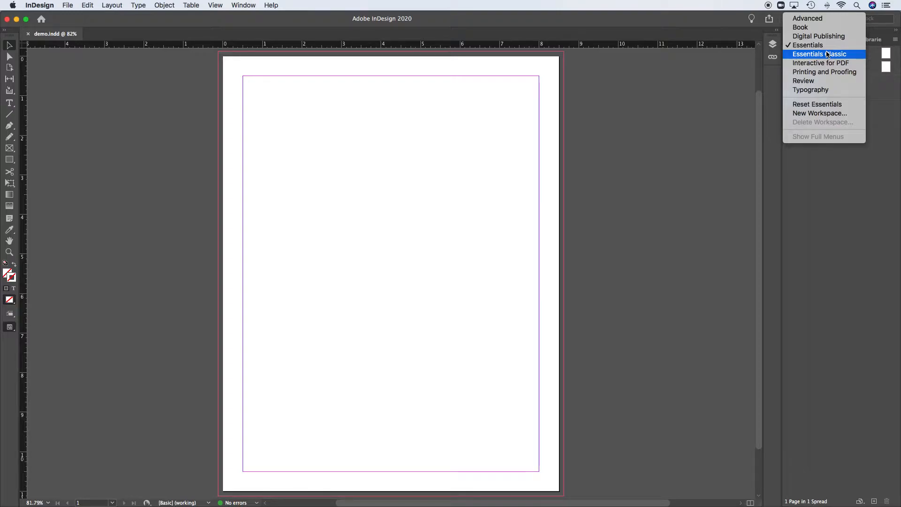
mouse_move(822, 63)
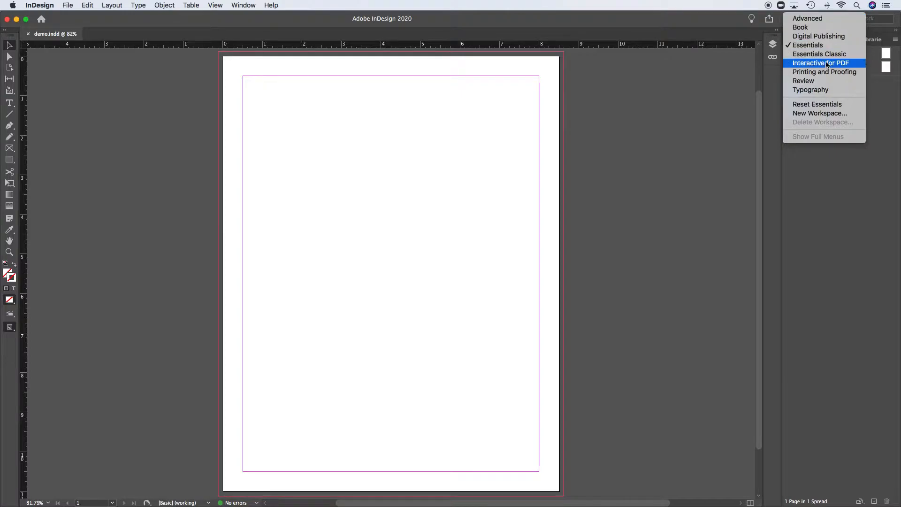
mouse_move(810, 90)
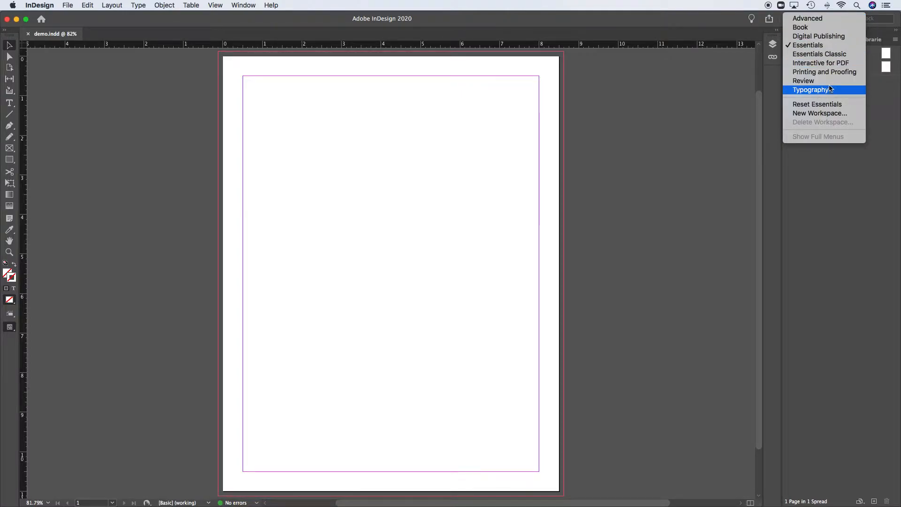
mouse_move(828, 75)
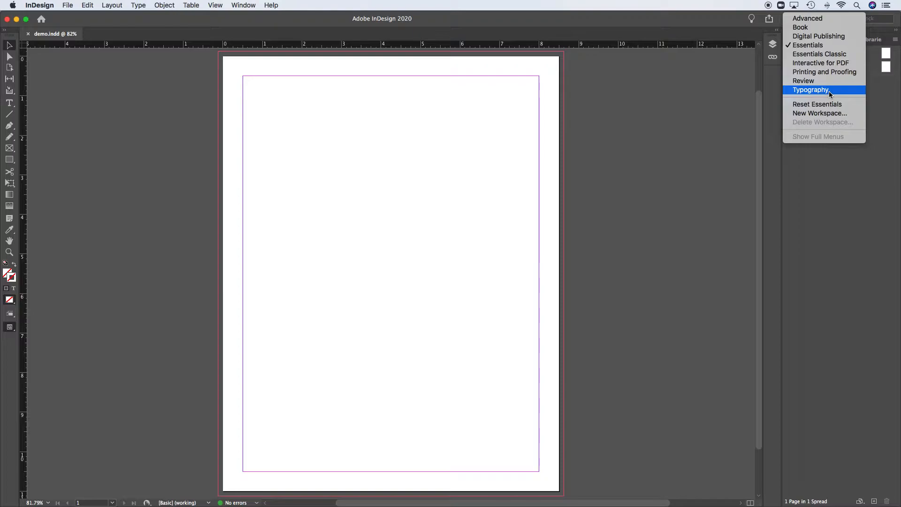
mouse_move(819, 36)
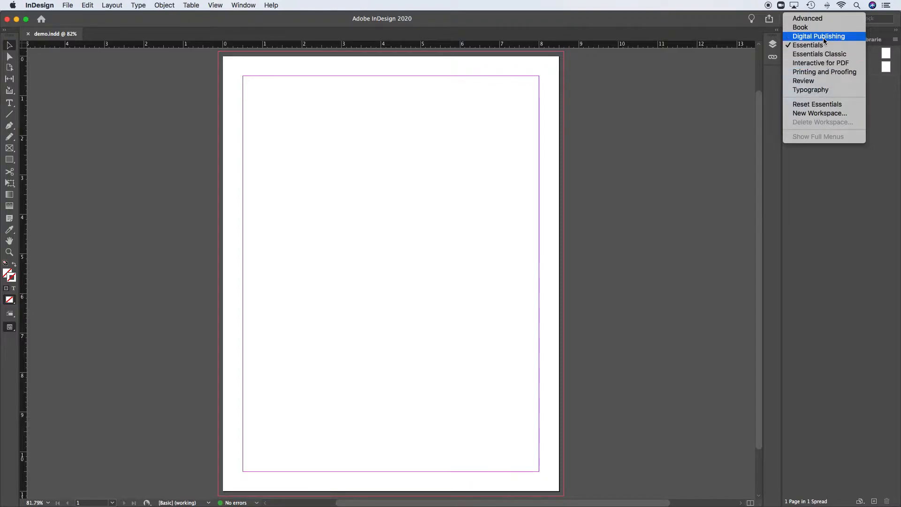
mouse_move(800, 28)
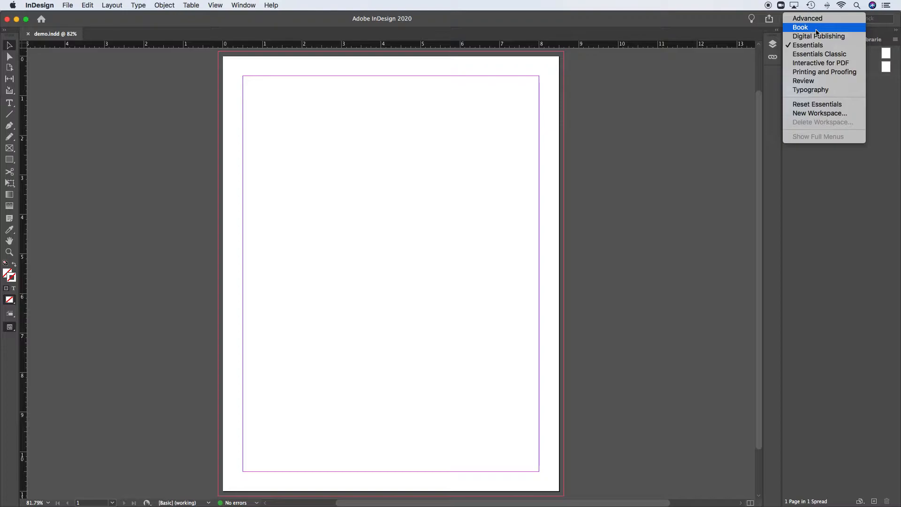
mouse_move(819, 53)
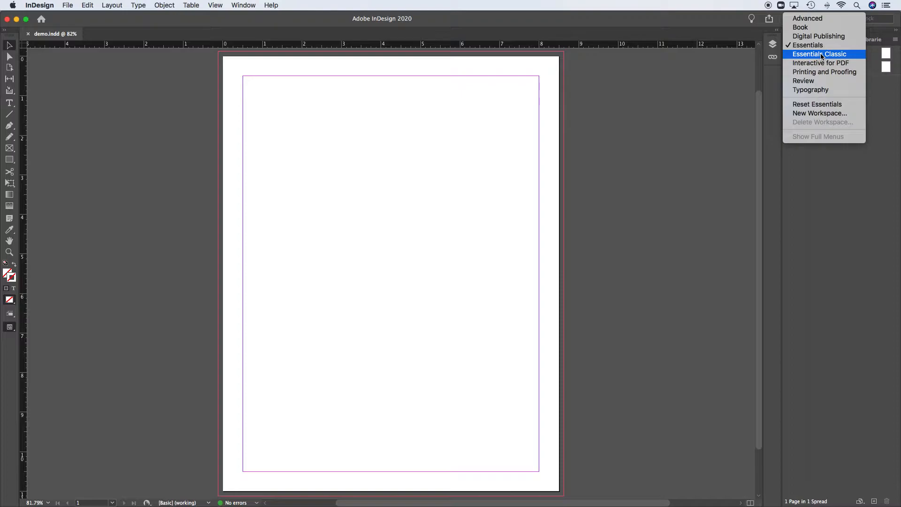
mouse_move(824, 80)
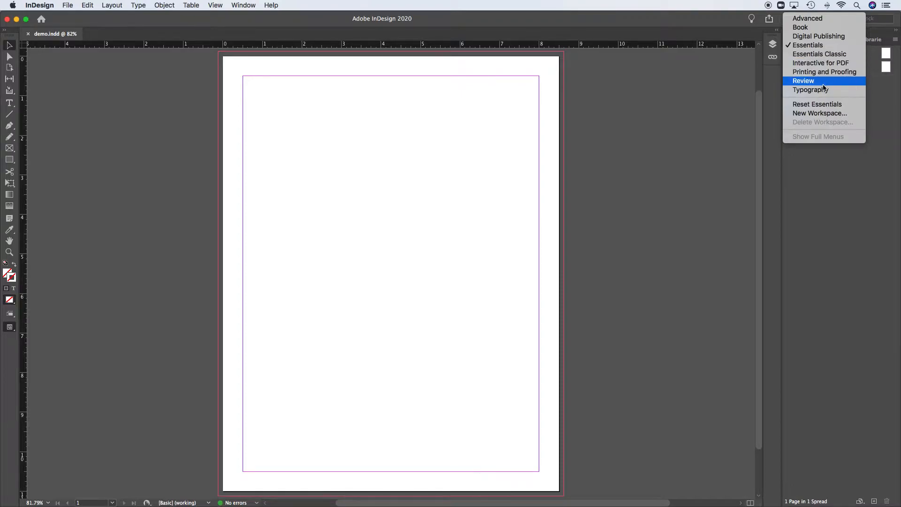
mouse_move(821, 114)
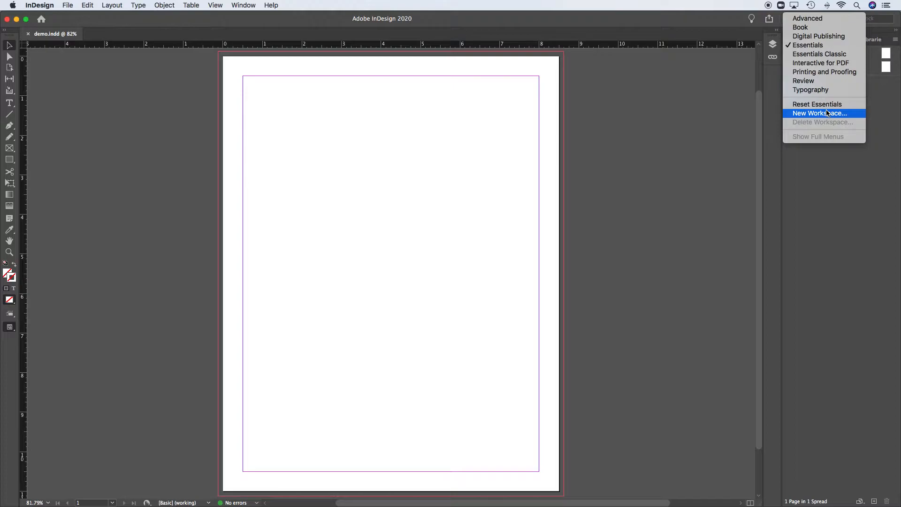
mouse_move(823, 114)
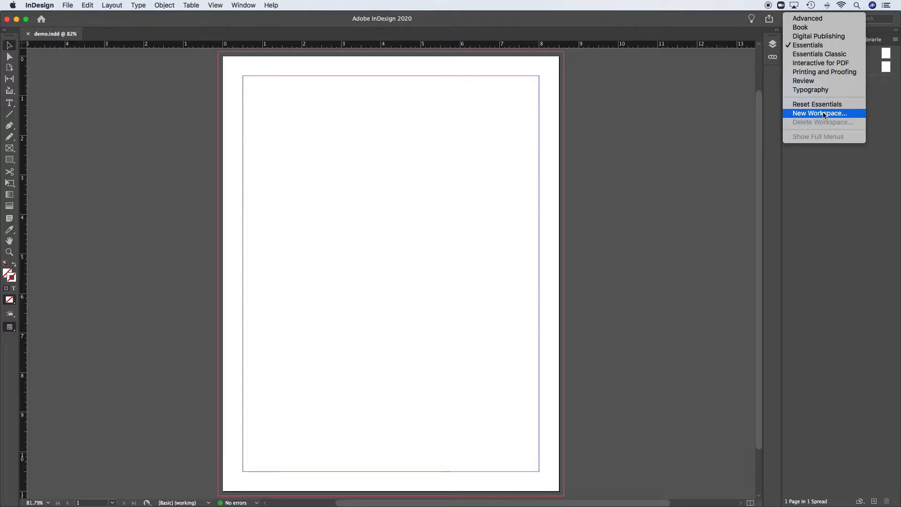
mouse_move(825, 91)
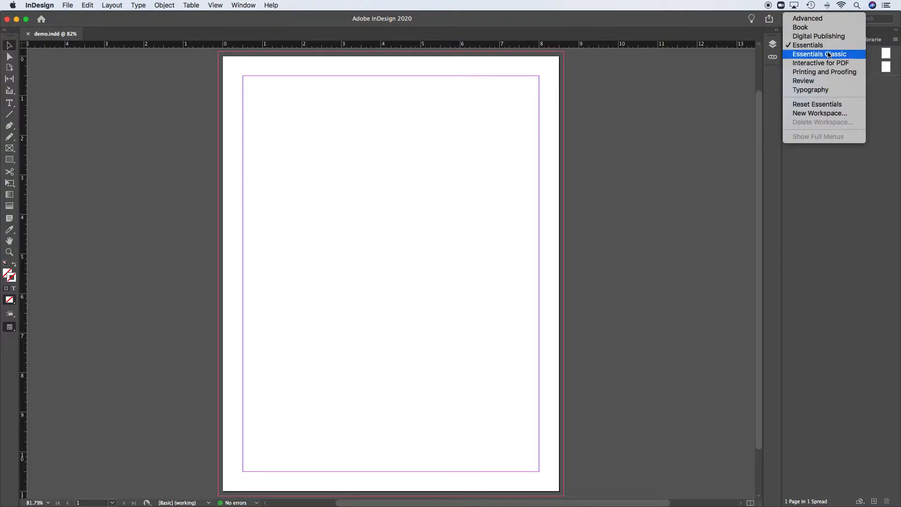
mouse_move(820, 63)
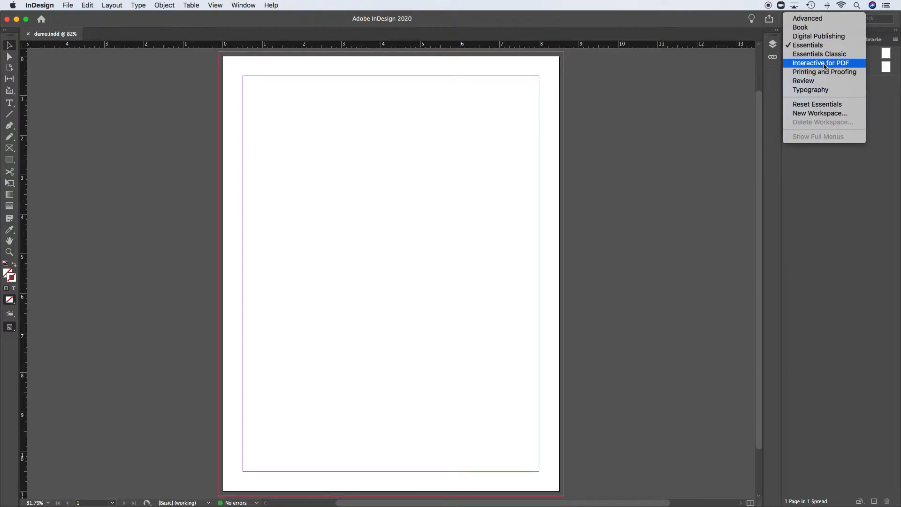
mouse_move(820, 114)
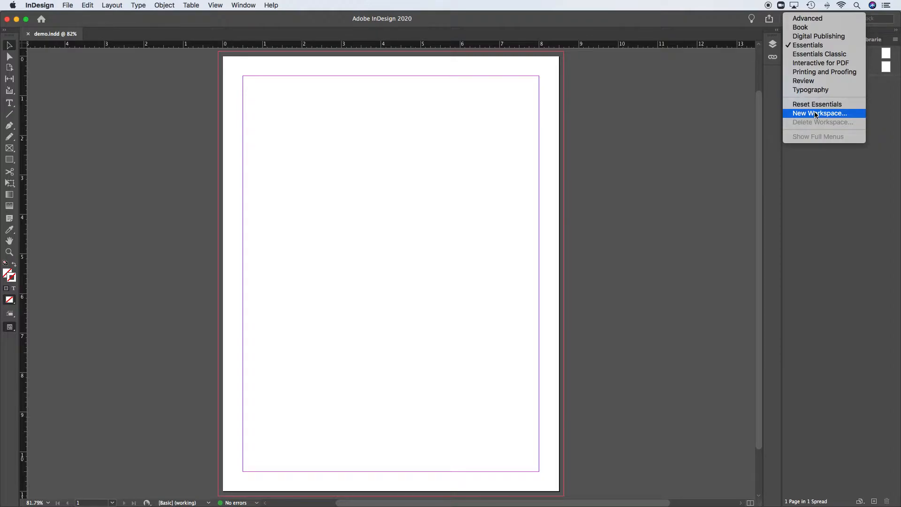
mouse_move(824, 71)
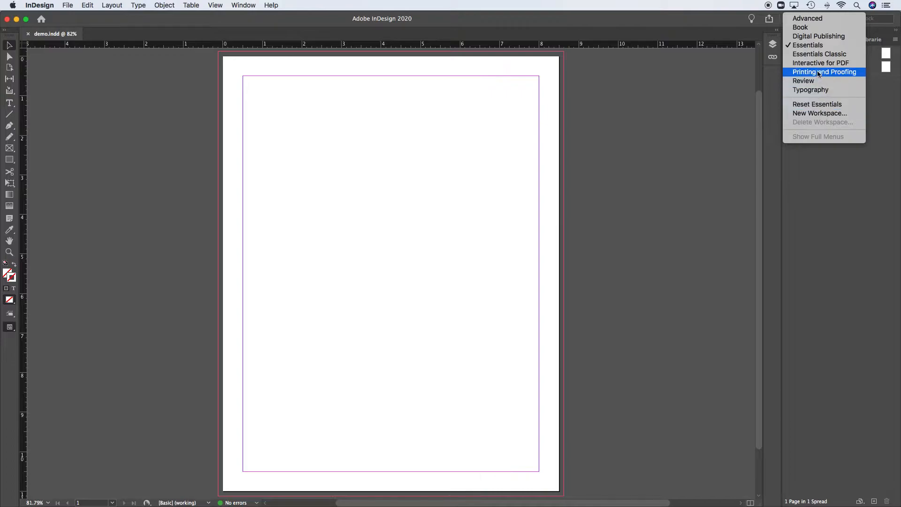
mouse_move(819, 53)
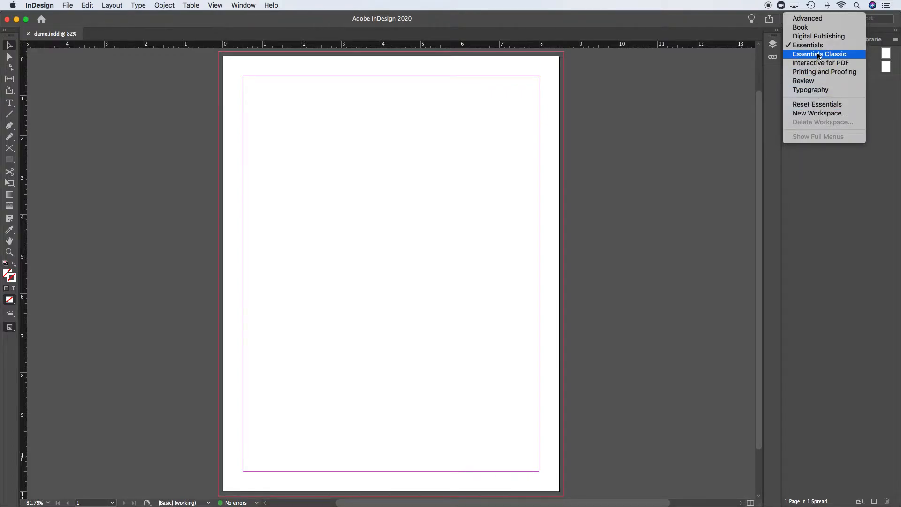
Choose Essentials Classic from the workspace list.
left_click(819, 53)
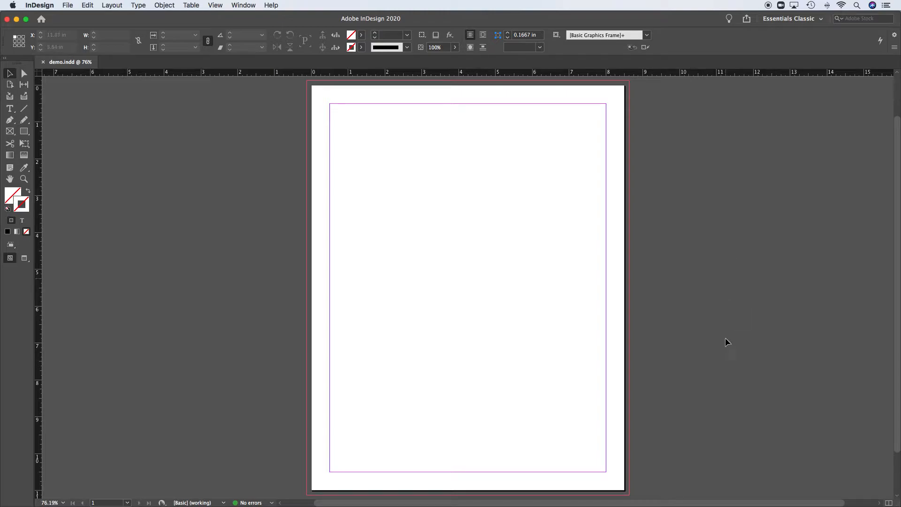
mouse_move(841, 152)
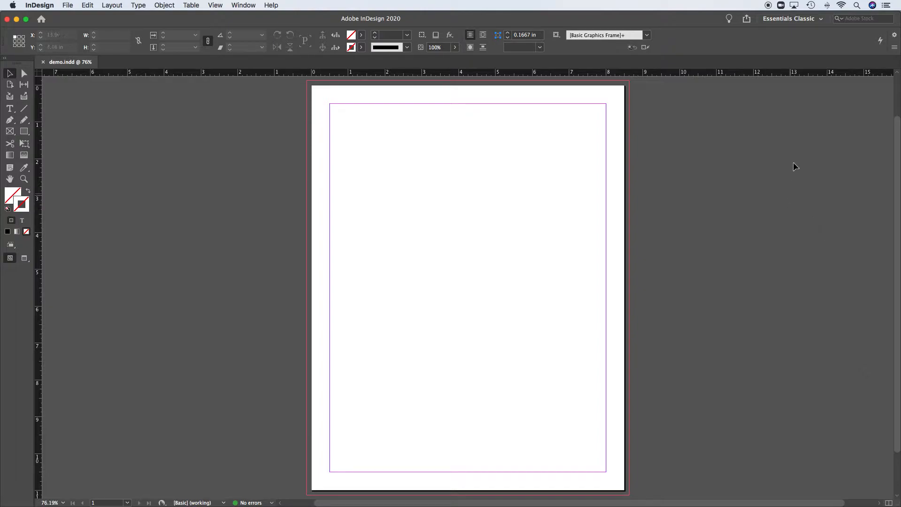
mouse_move(718, 205)
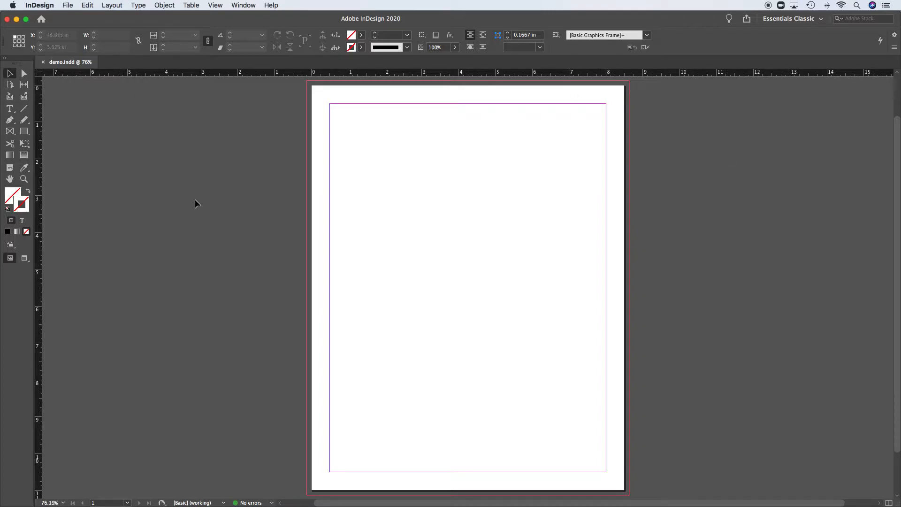
mouse_move(754, 220)
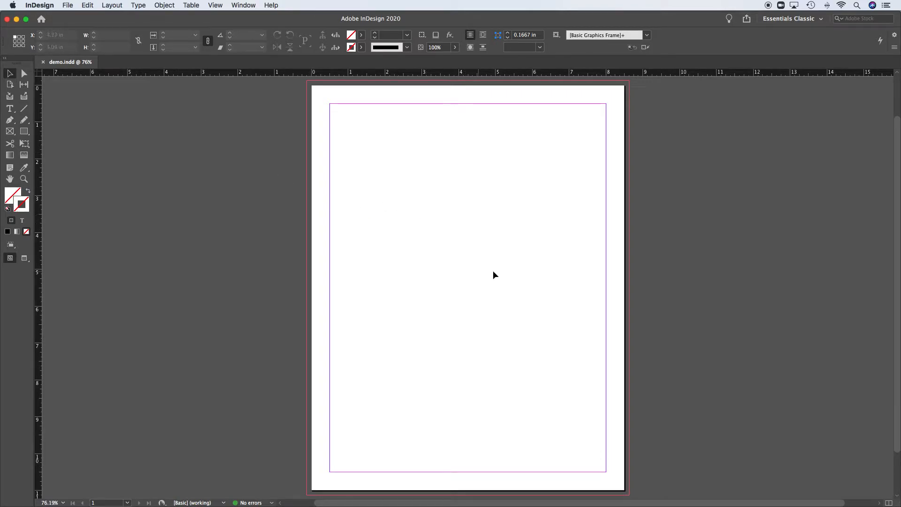
mouse_move(464, 271)
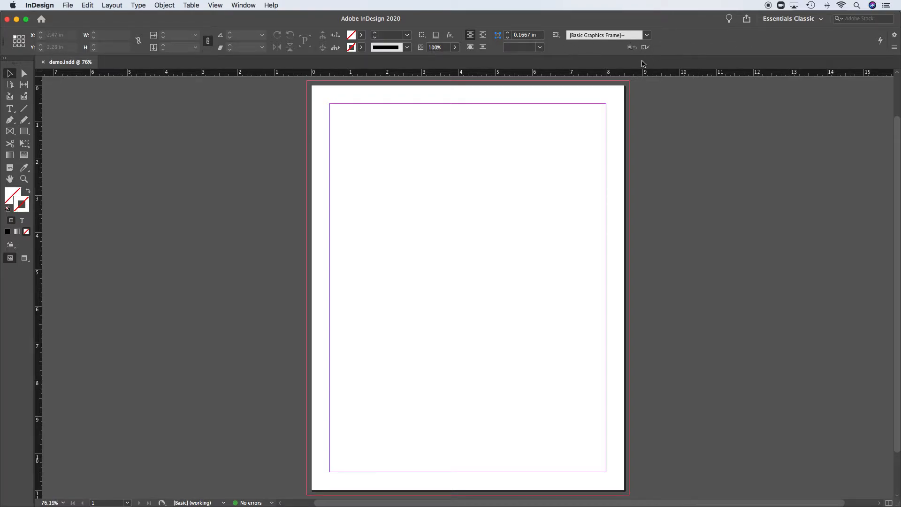
mouse_move(529, 156)
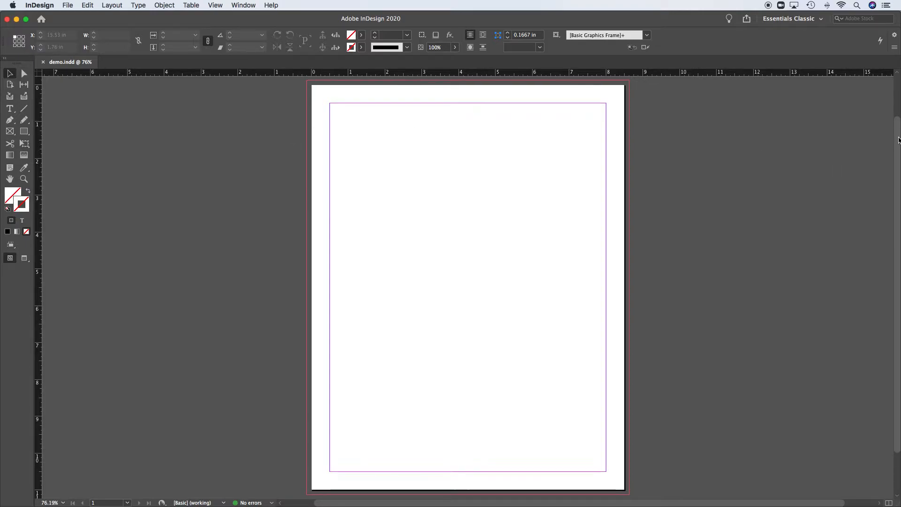
scroll("down", 3)
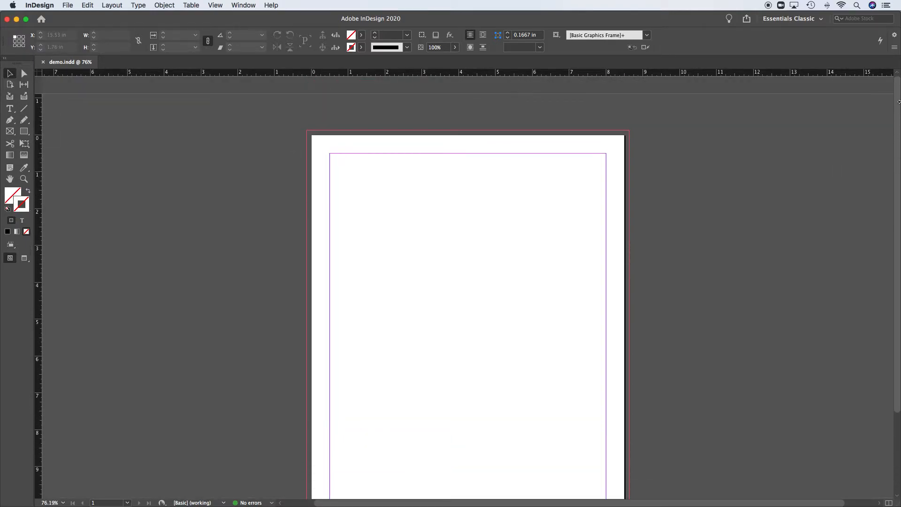
scroll("down", 3)
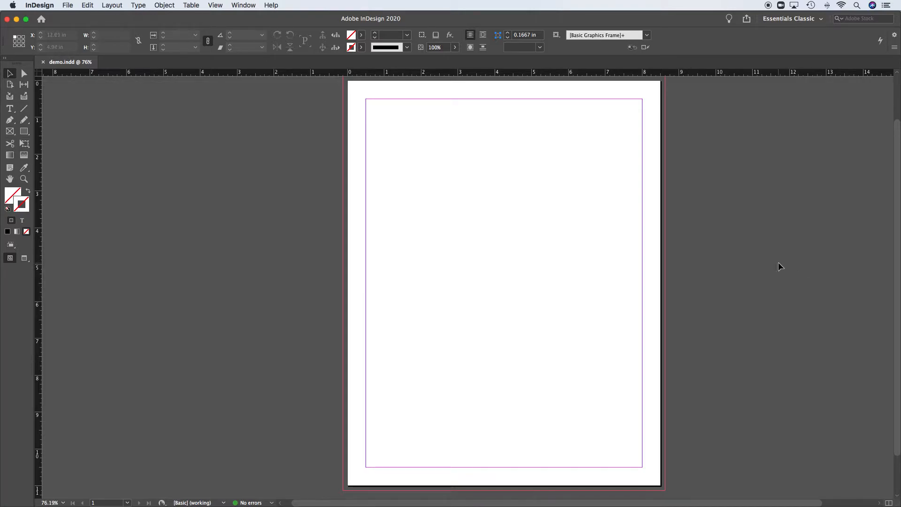
mouse_move(743, 388)
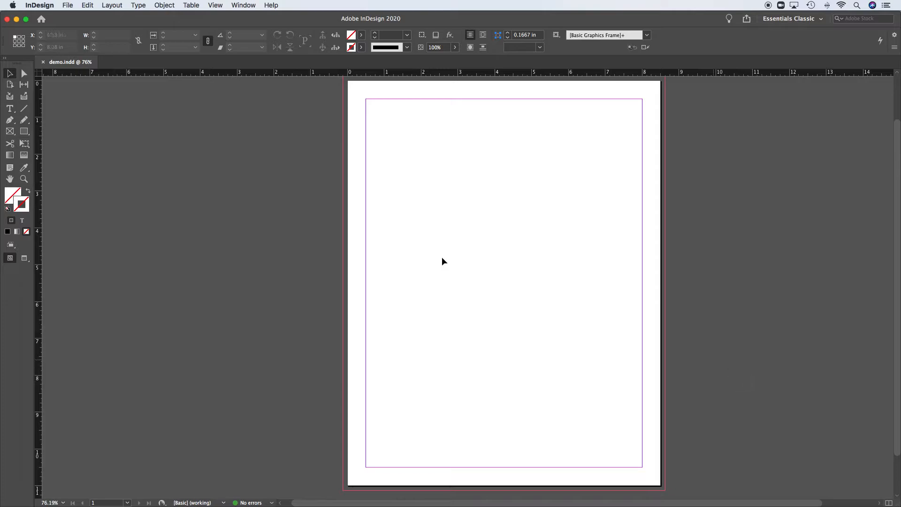
mouse_move(25, 179)
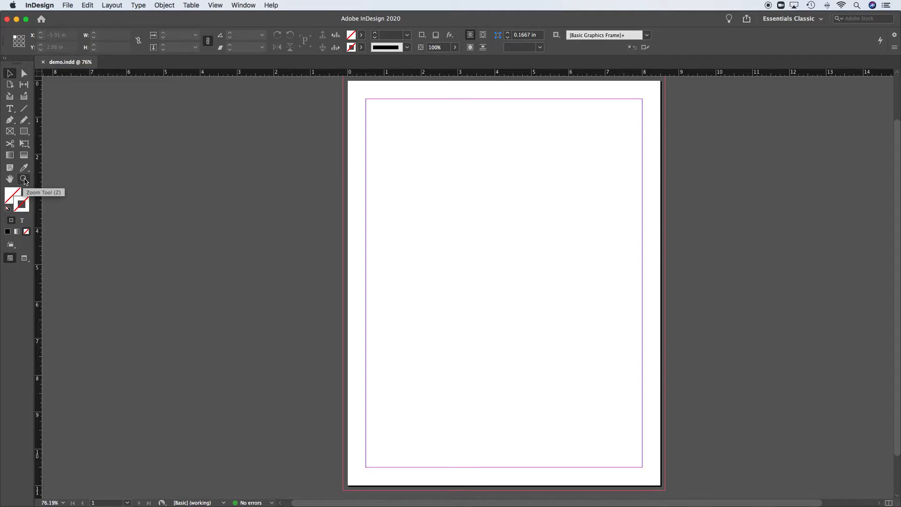
mouse_move(297, 221)
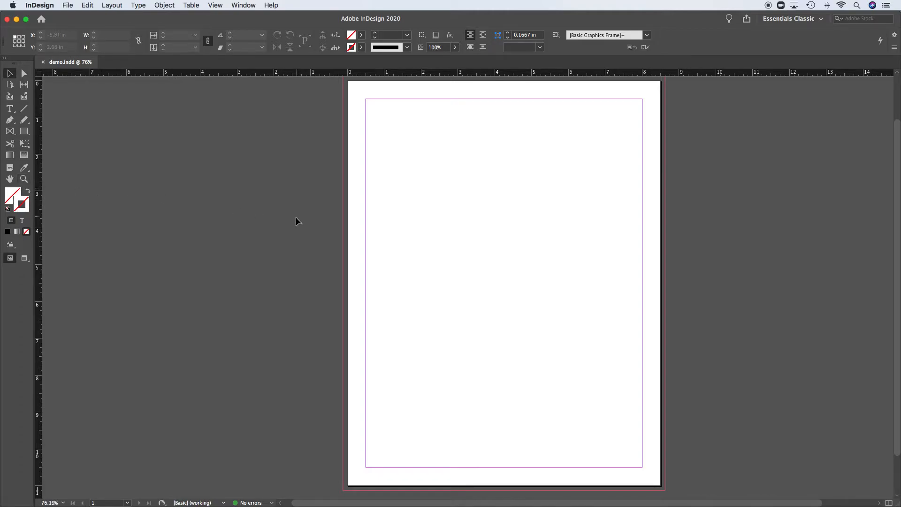
mouse_move(306, 233)
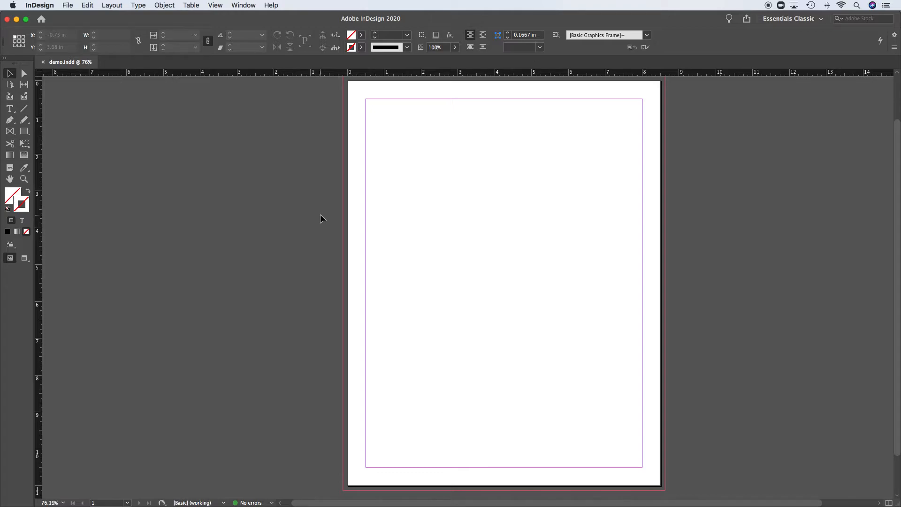
mouse_move(328, 215)
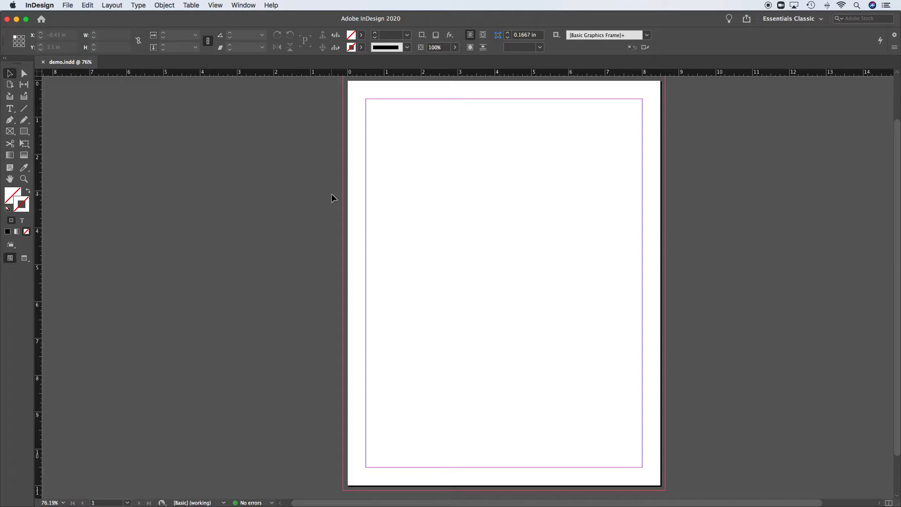
mouse_move(534, 220)
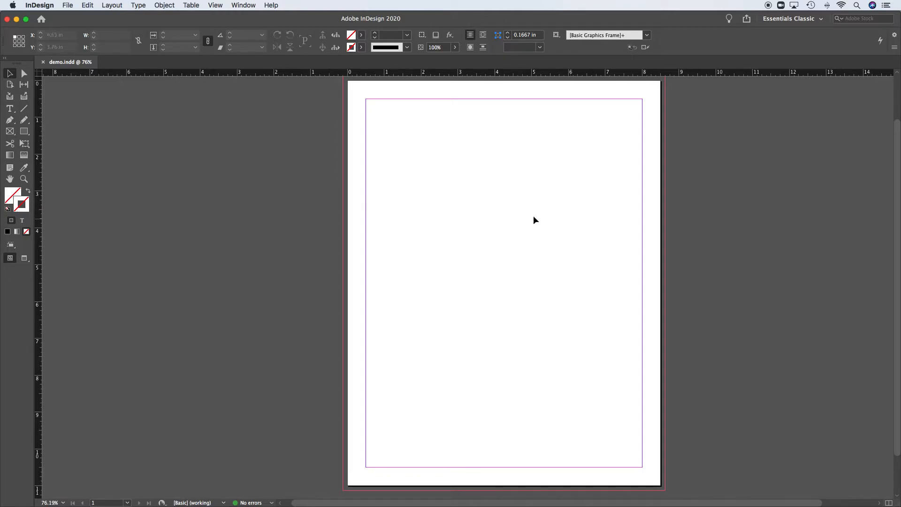
mouse_move(384, 259)
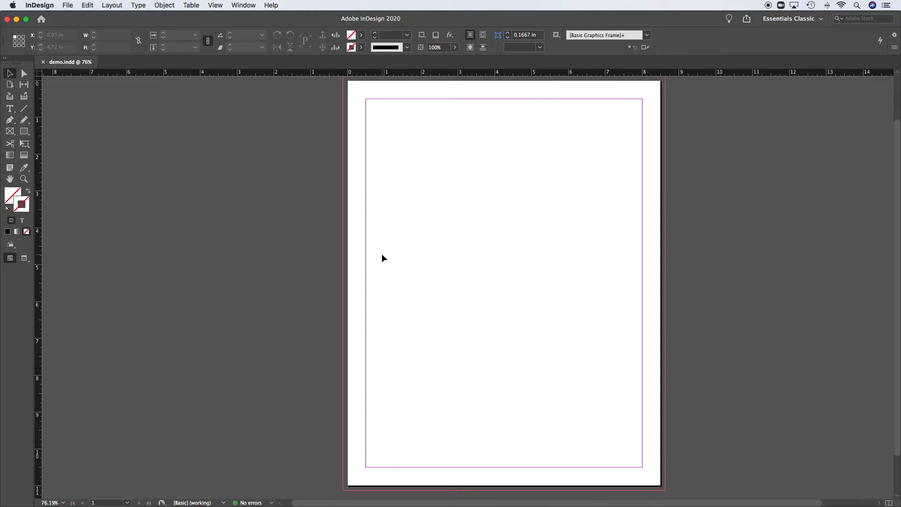
mouse_move(527, 250)
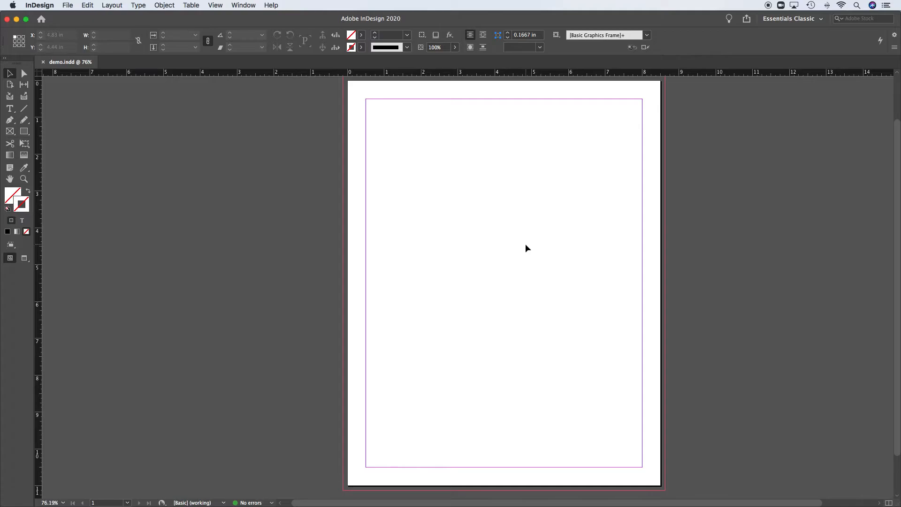
mouse_move(531, 247)
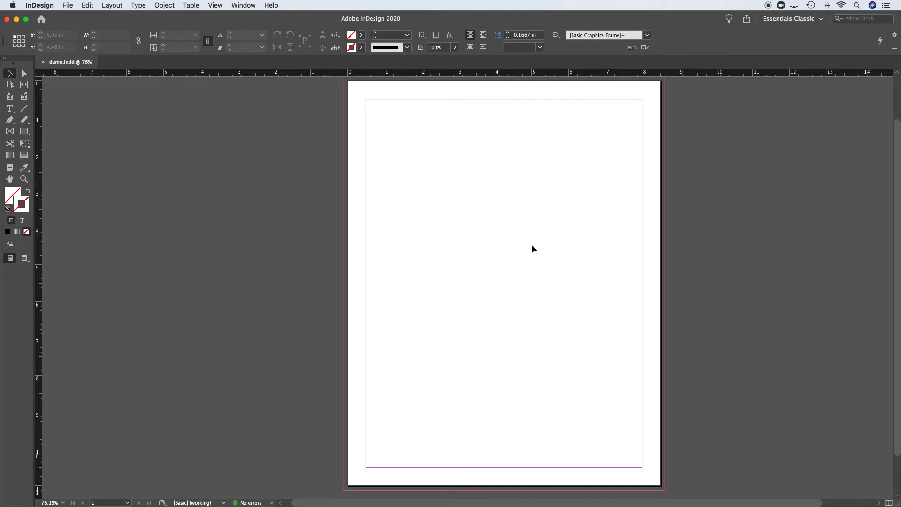
mouse_move(527, 245)
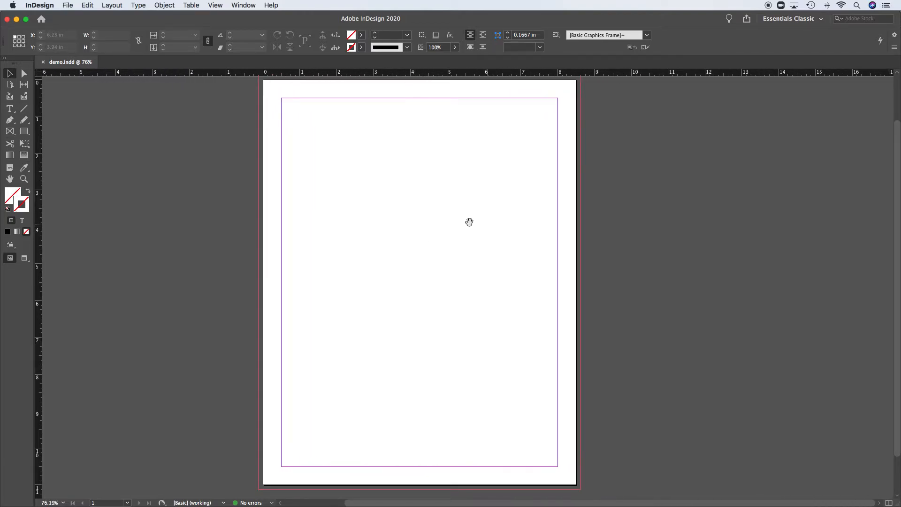
mouse_move(416, 219)
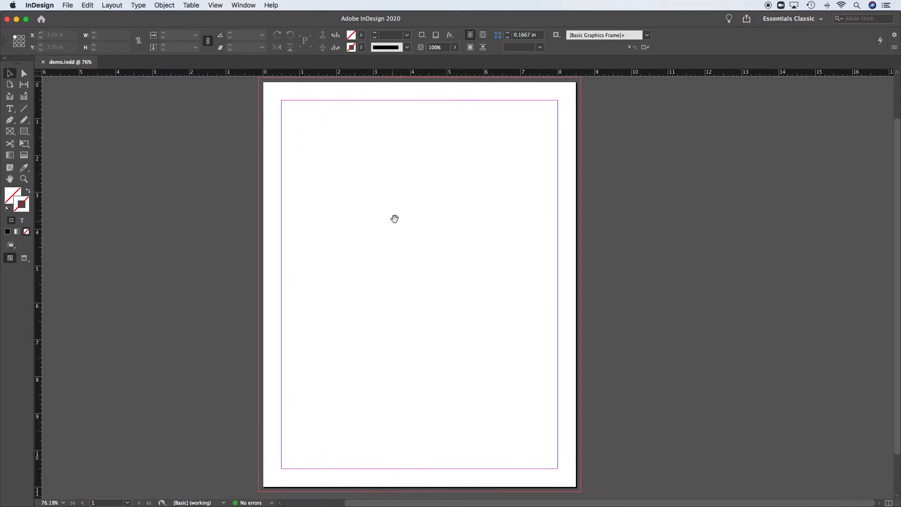
Pan the blank page around the pasteboard with the Hand tool.
left_click_drag(396, 218, 442, 229)
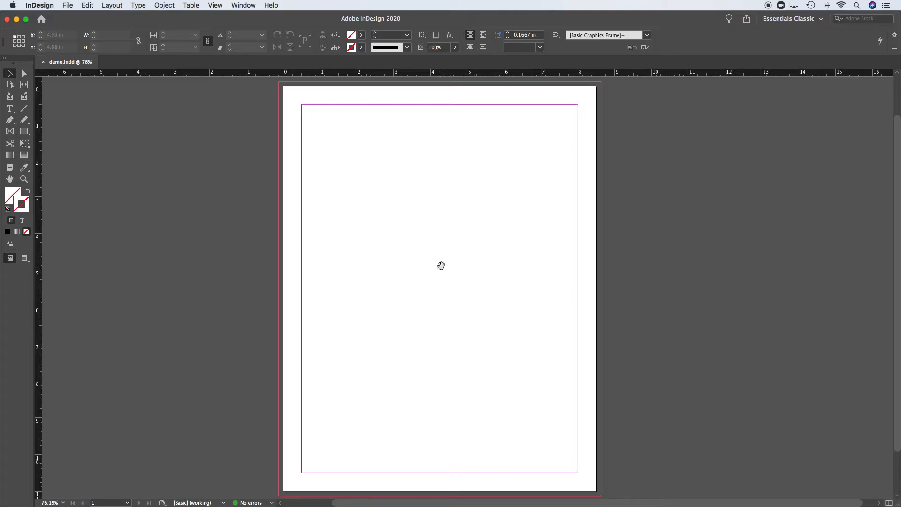
left_click_drag(441, 266, 414, 314)
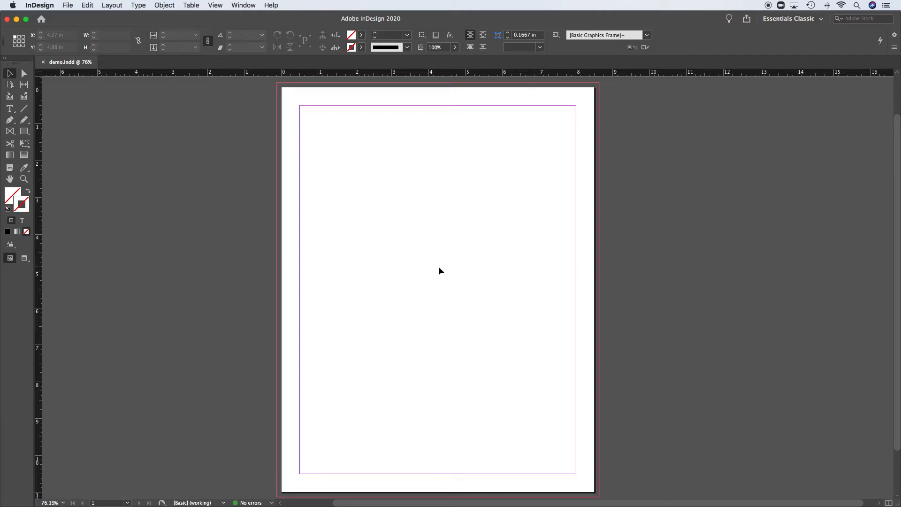
mouse_move(460, 275)
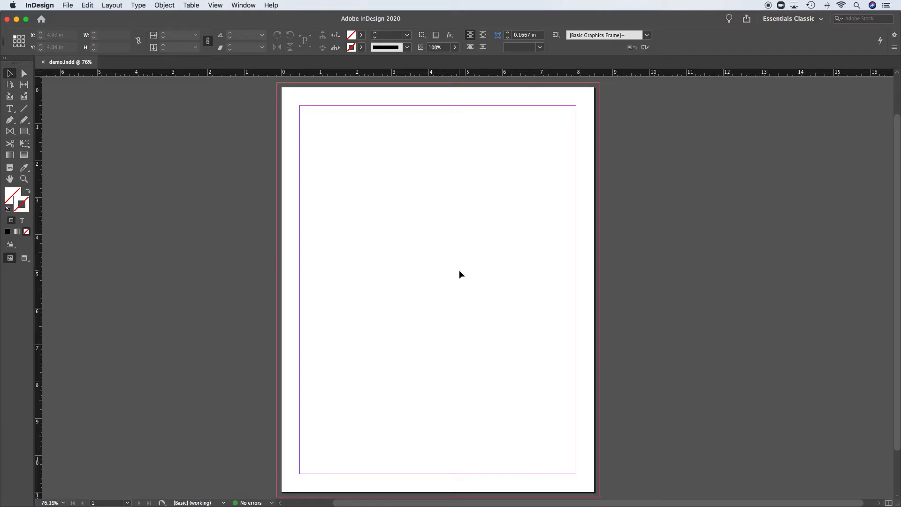
left_click_drag(460, 275, 399, 308)
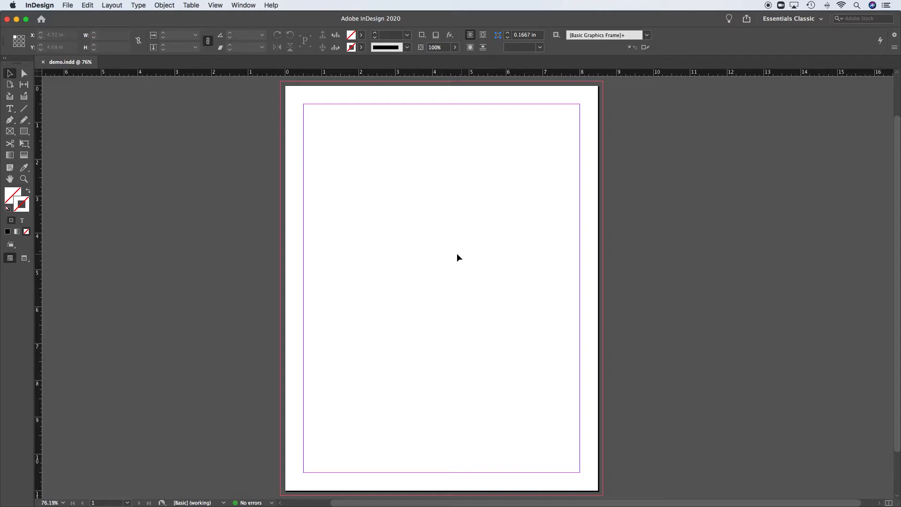
mouse_move(394, 249)
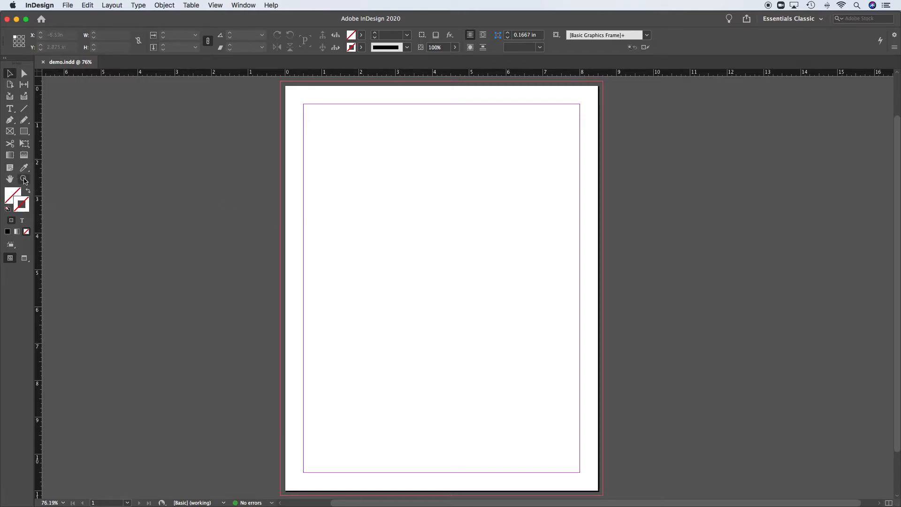
Pick the Zoom tool from the Tools panel.
left_click(24, 179)
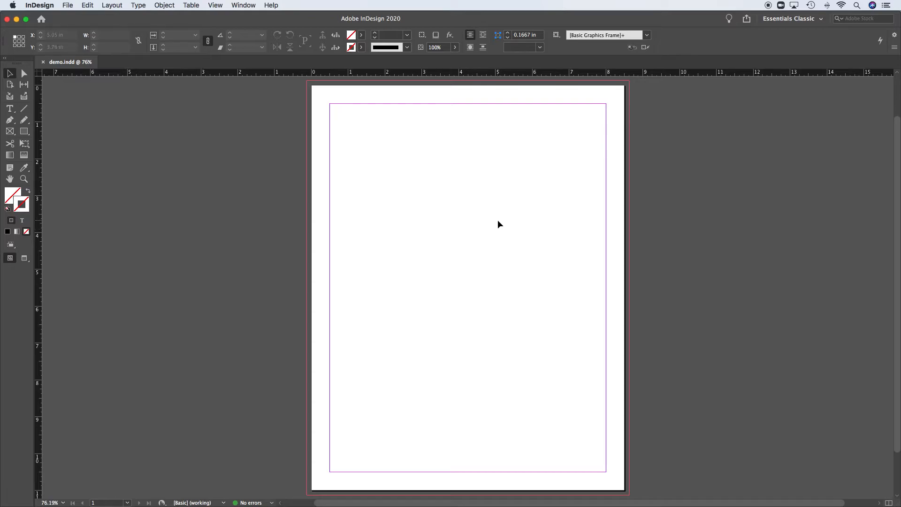
mouse_move(395, 198)
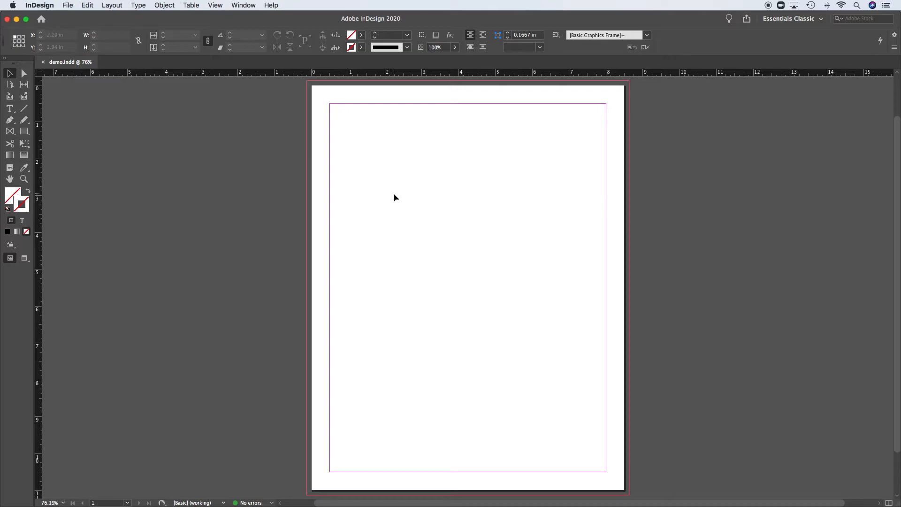
mouse_move(399, 194)
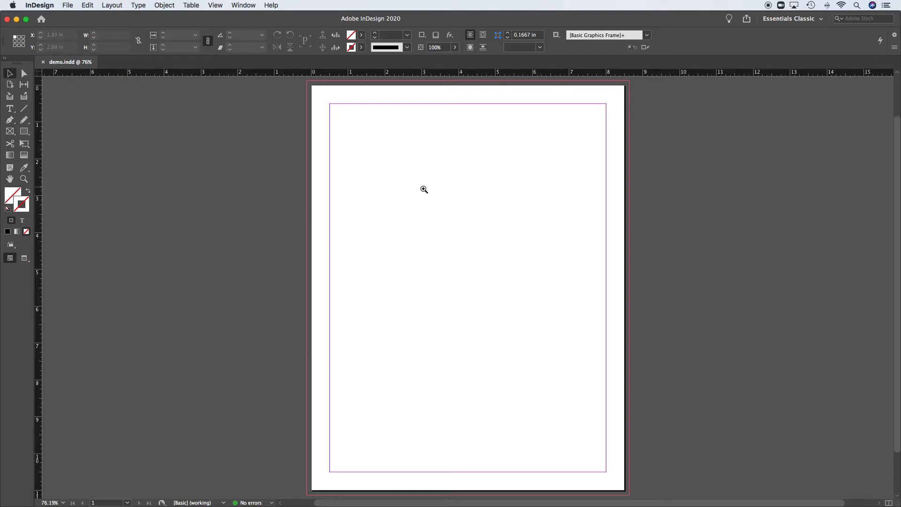
mouse_move(426, 188)
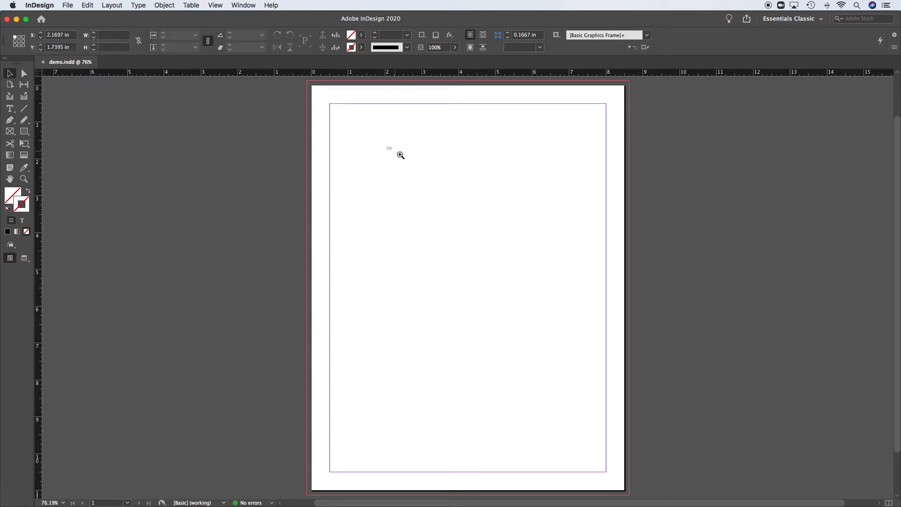
left_click(400, 154)
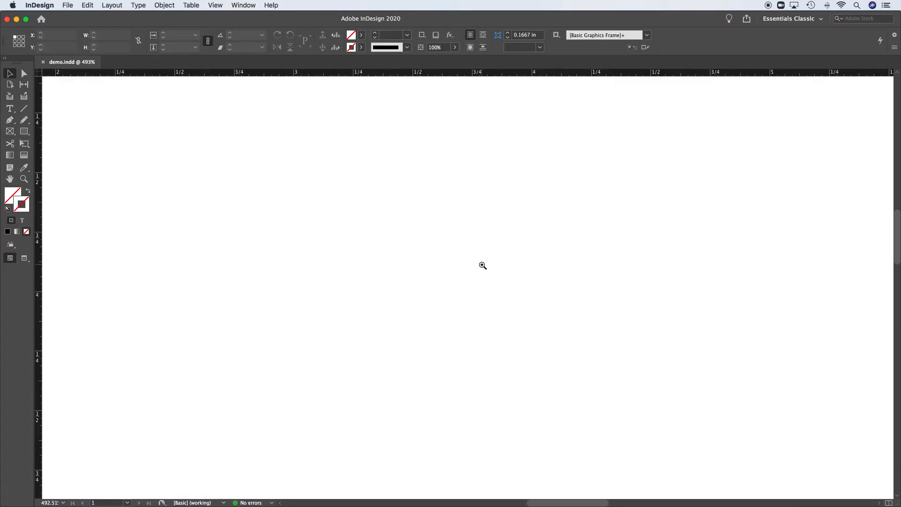
mouse_move(483, 268)
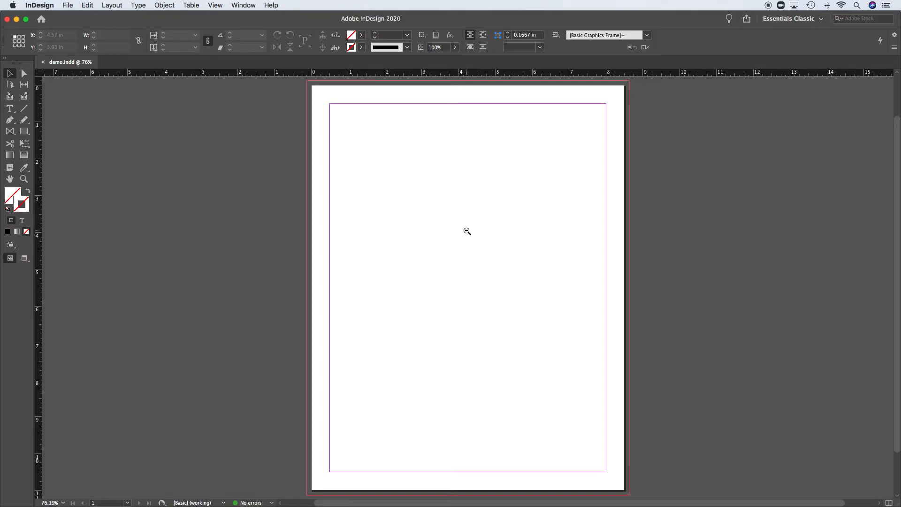
left_click(467, 230)
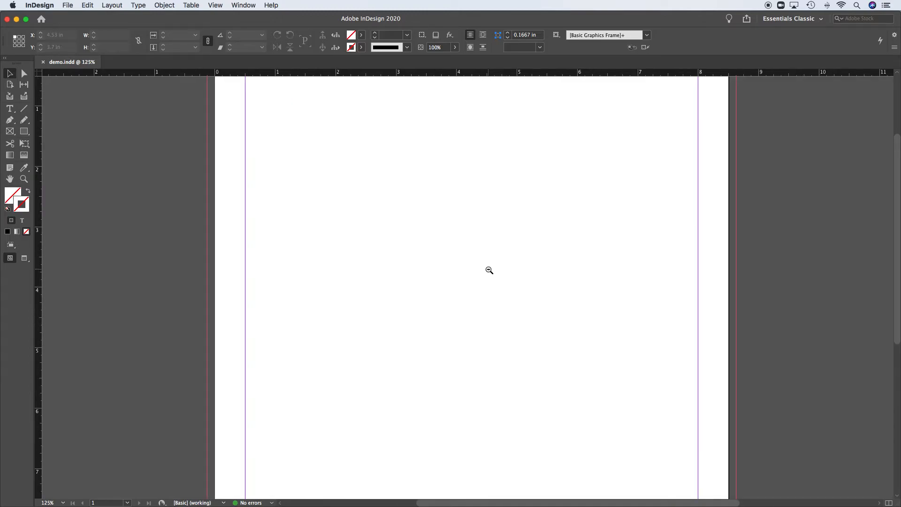
mouse_move(477, 266)
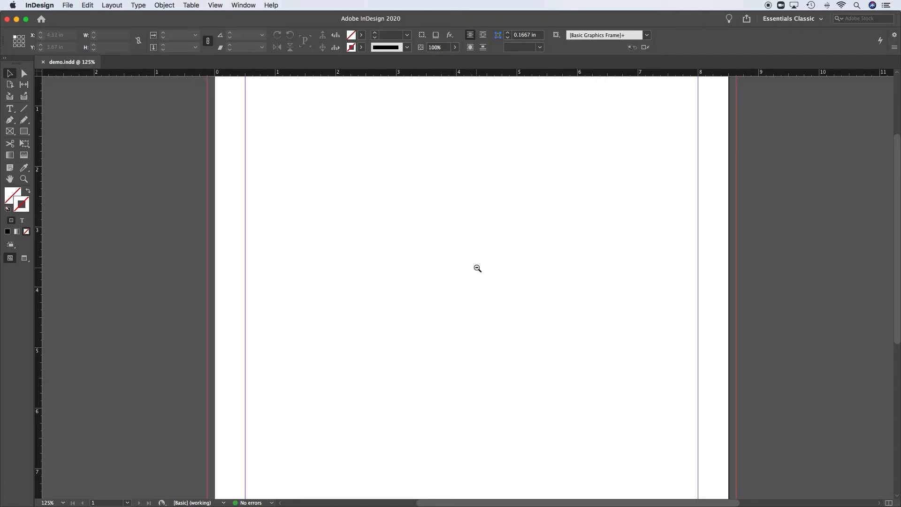
left_click(478, 268)
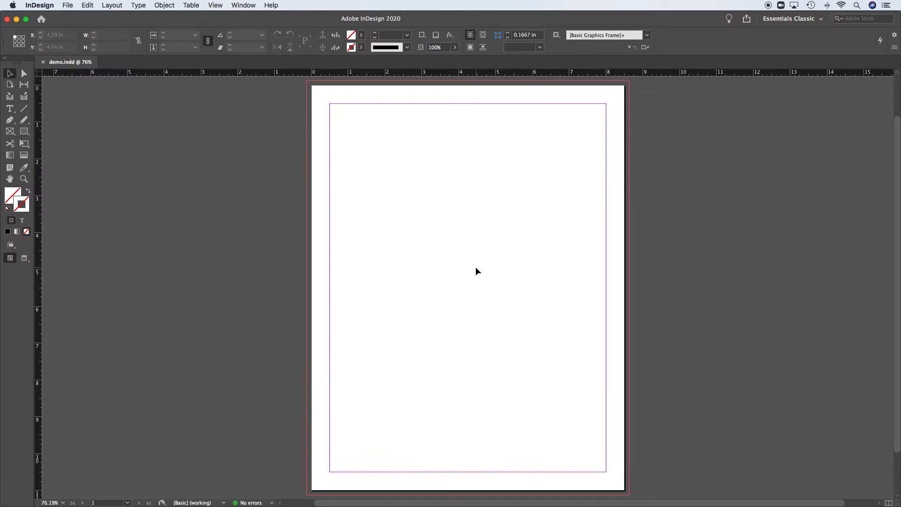
mouse_move(462, 262)
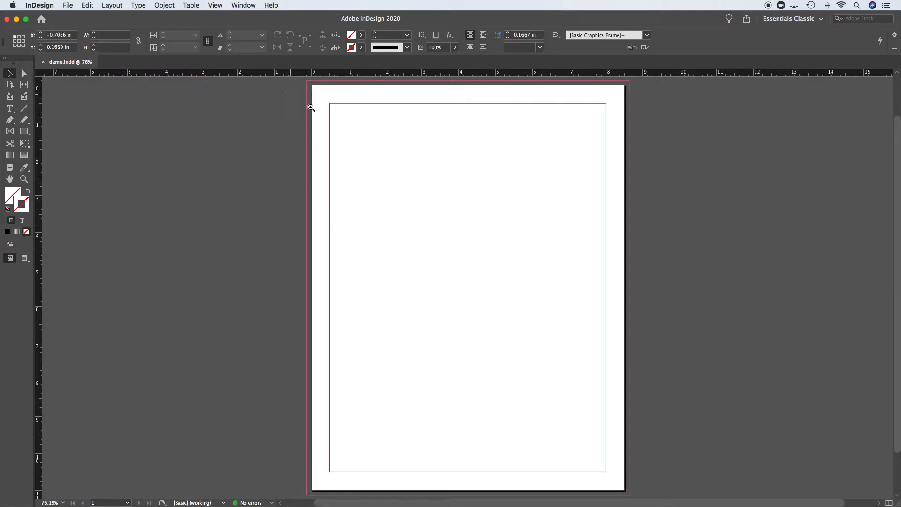
left_click(311, 107)
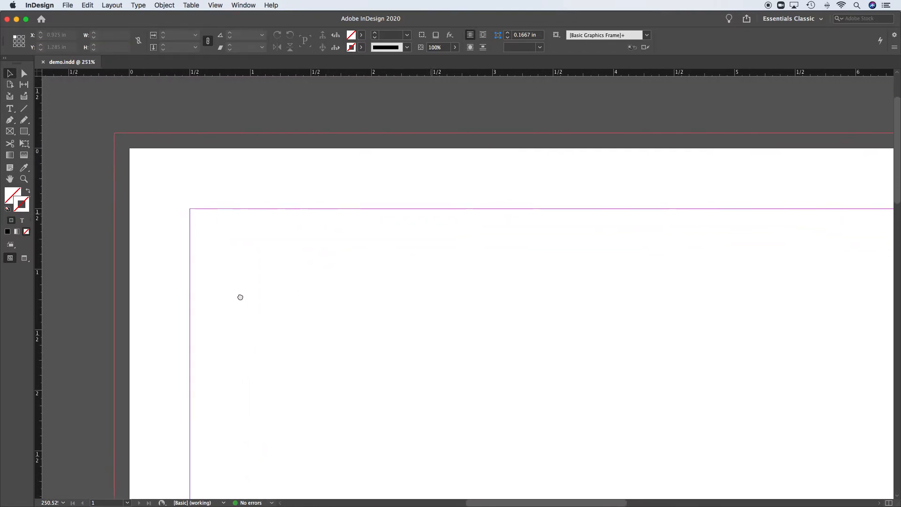
key("cmd+0")
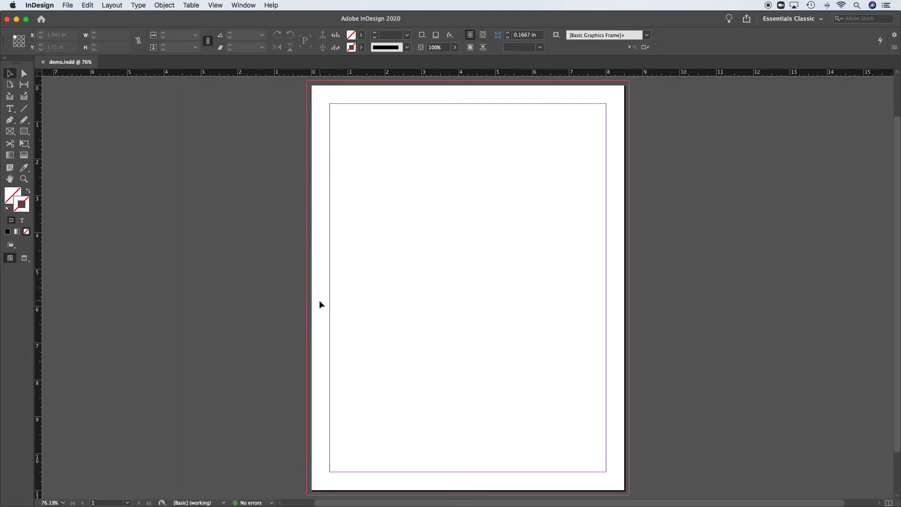
mouse_move(459, 295)
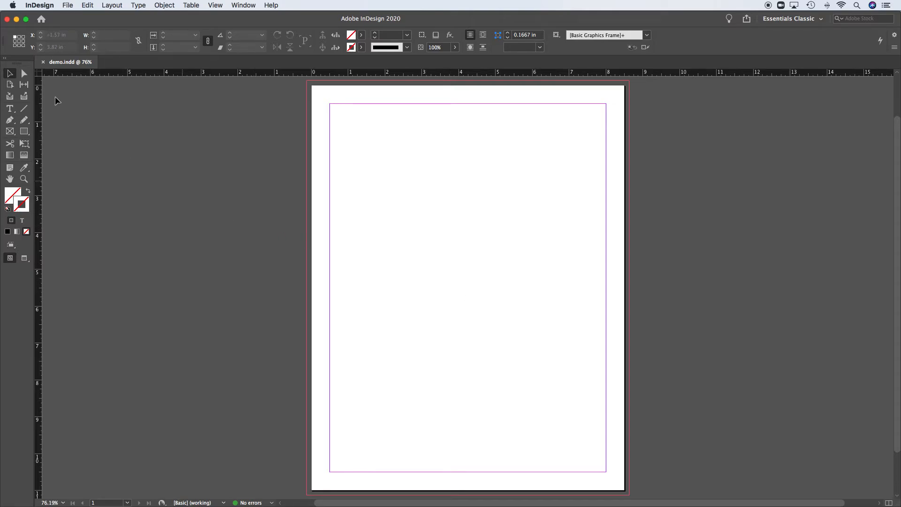
mouse_move(9, 73)
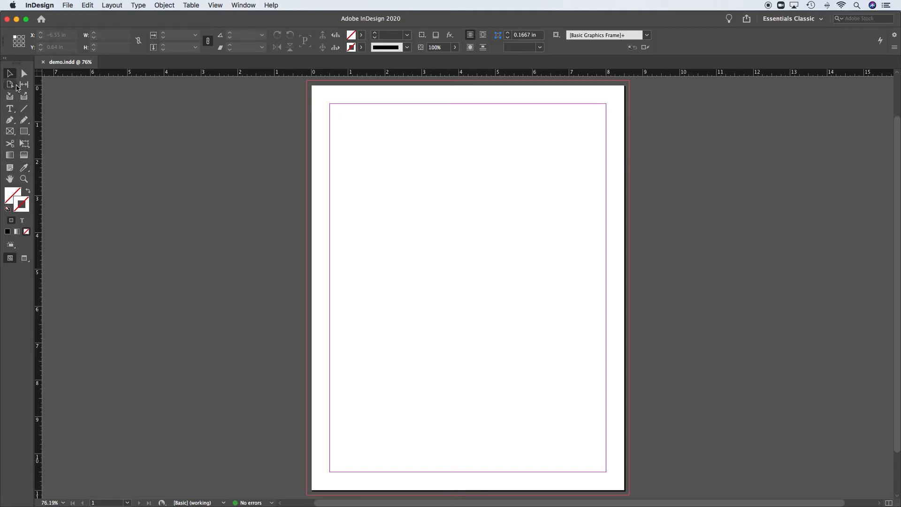
mouse_move(9, 73)
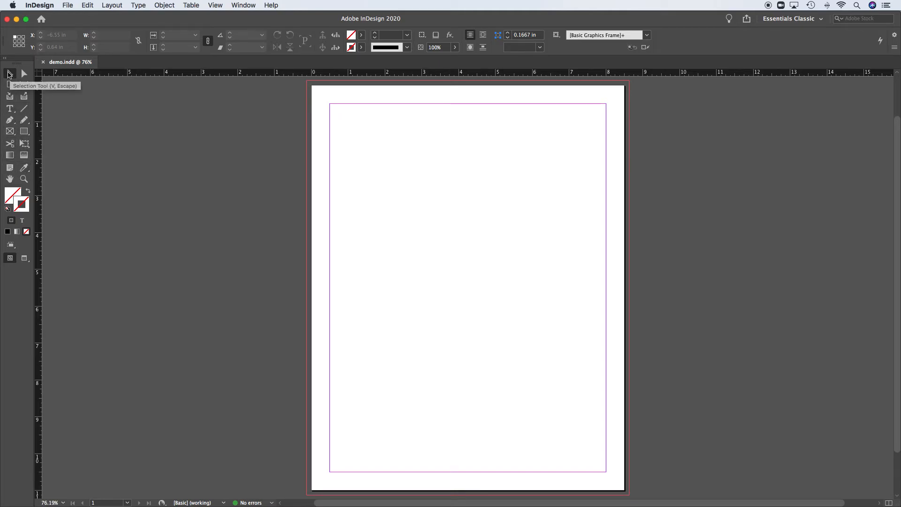
mouse_move(24, 73)
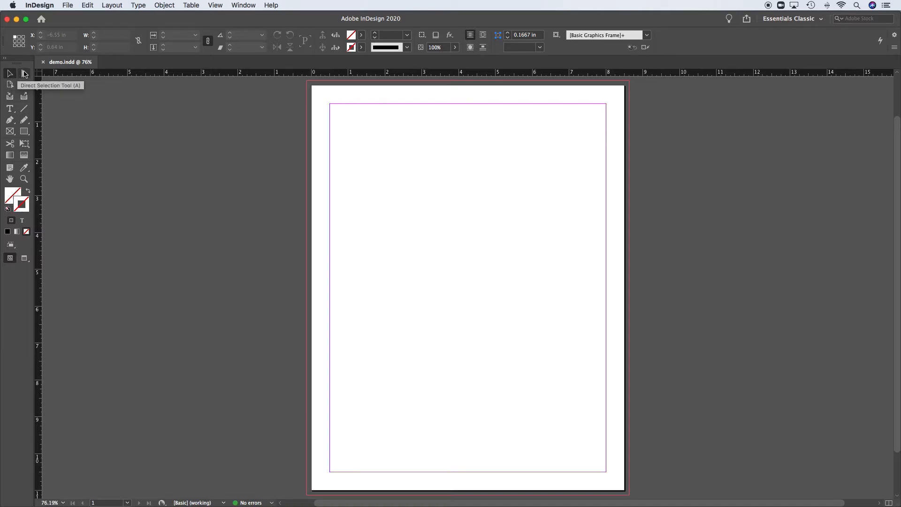
mouse_move(32, 119)
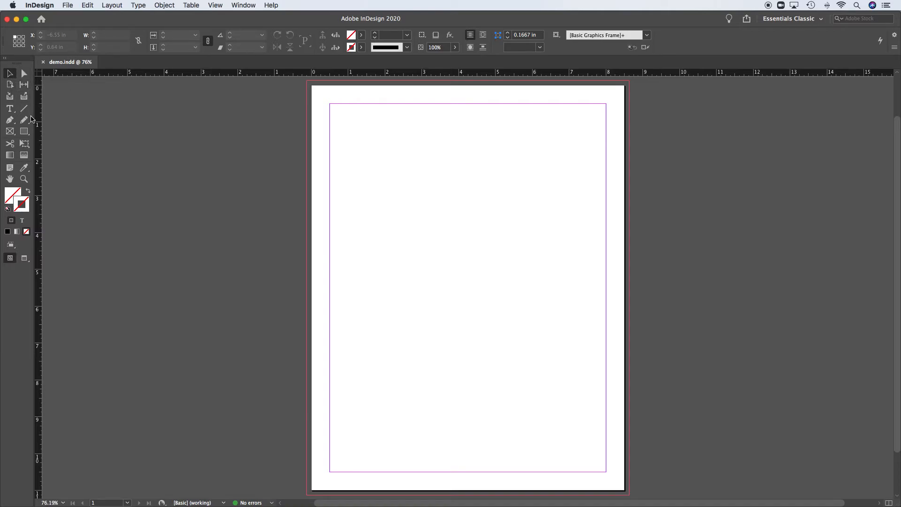
mouse_move(25, 83)
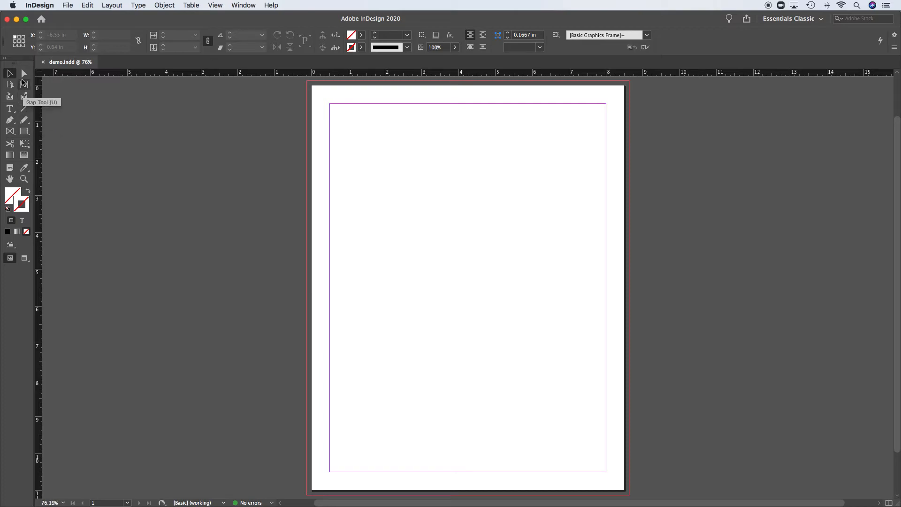
mouse_move(10, 109)
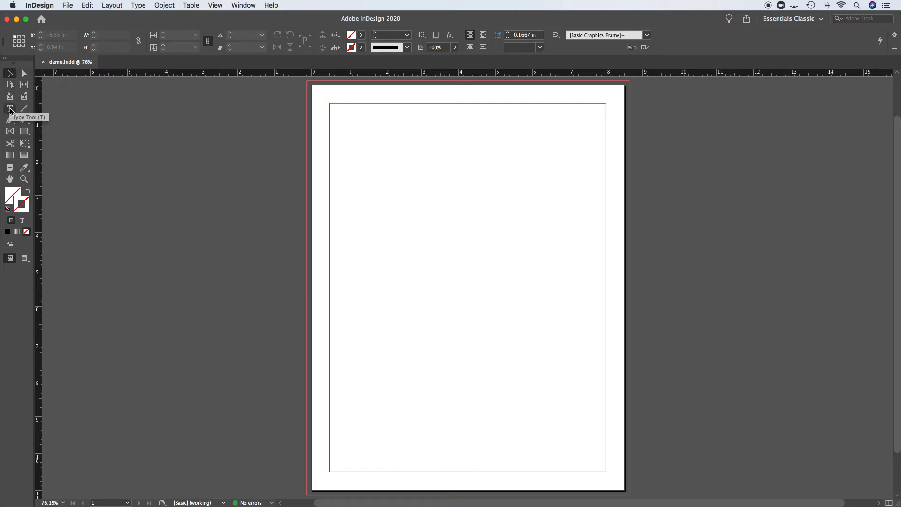
Draw a text frame at upper right with the Type tool, then return to the Selection tool.
left_click(10, 109)
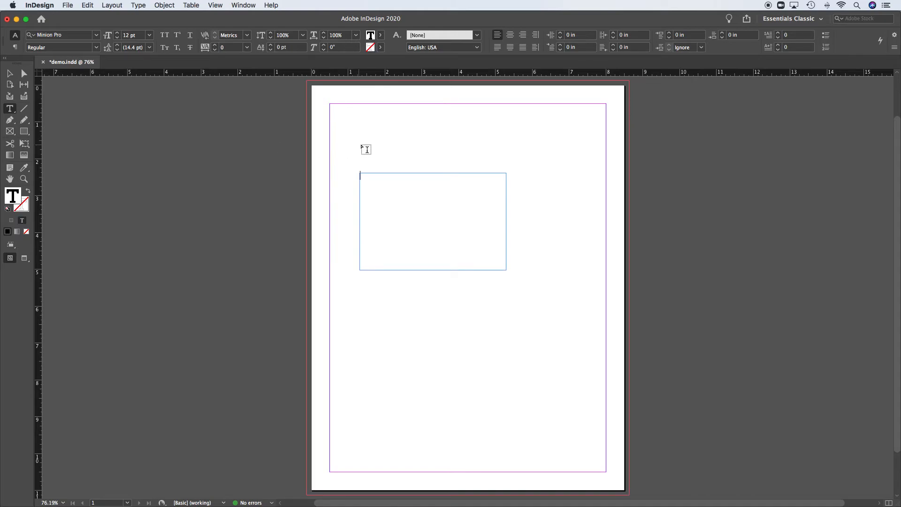
mouse_move(485, 127)
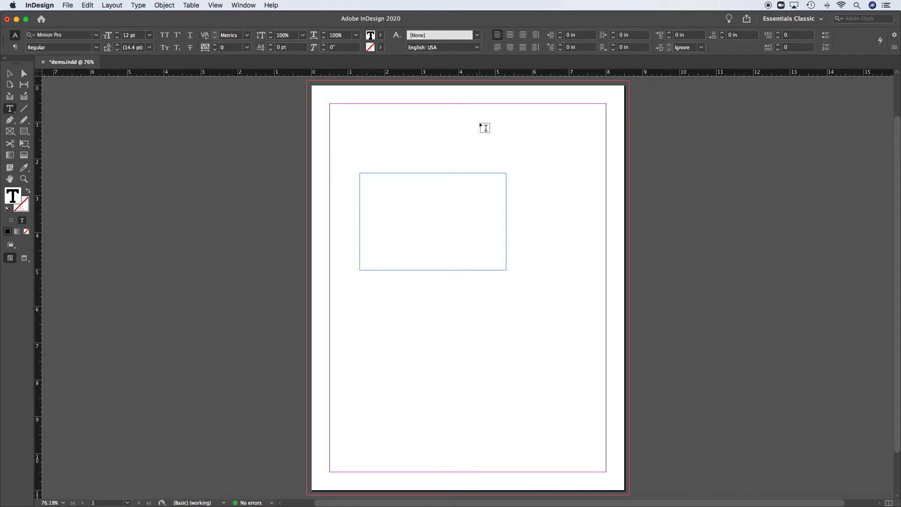
left_click_drag(491, 125, 585, 194)
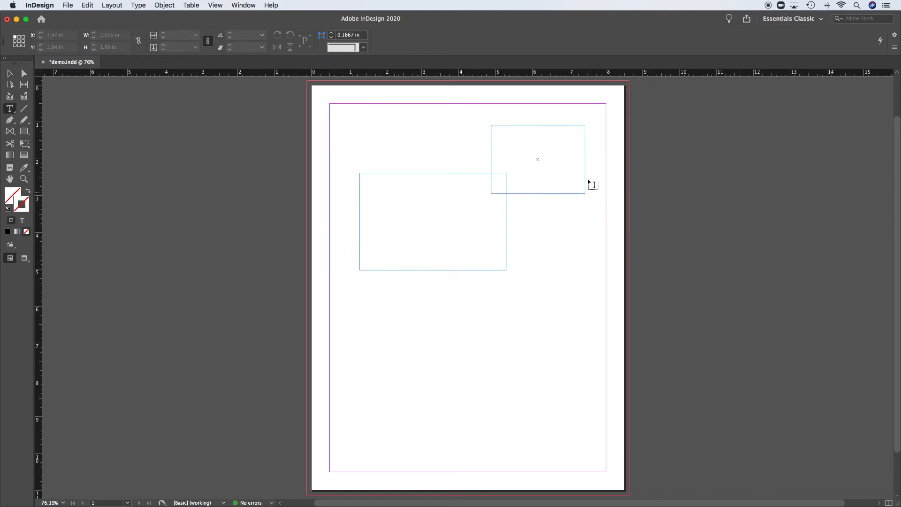
left_click(9, 109)
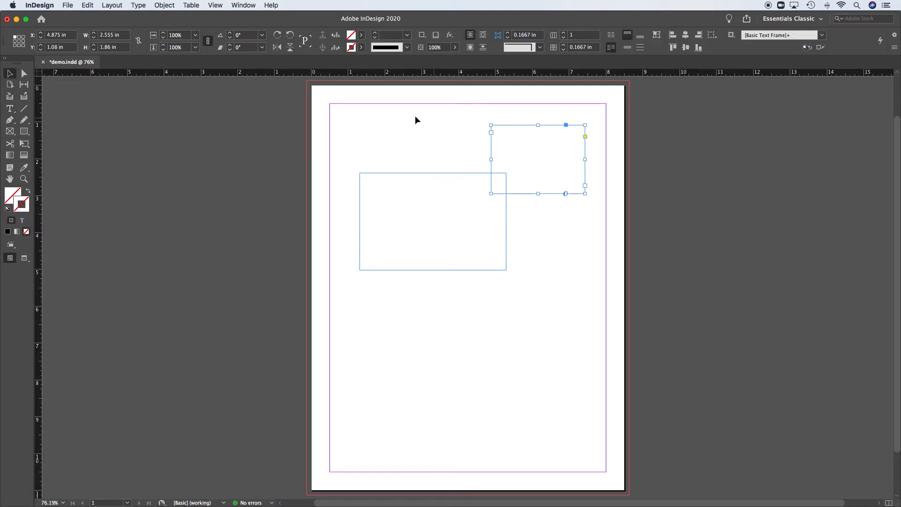
mouse_move(387, 120)
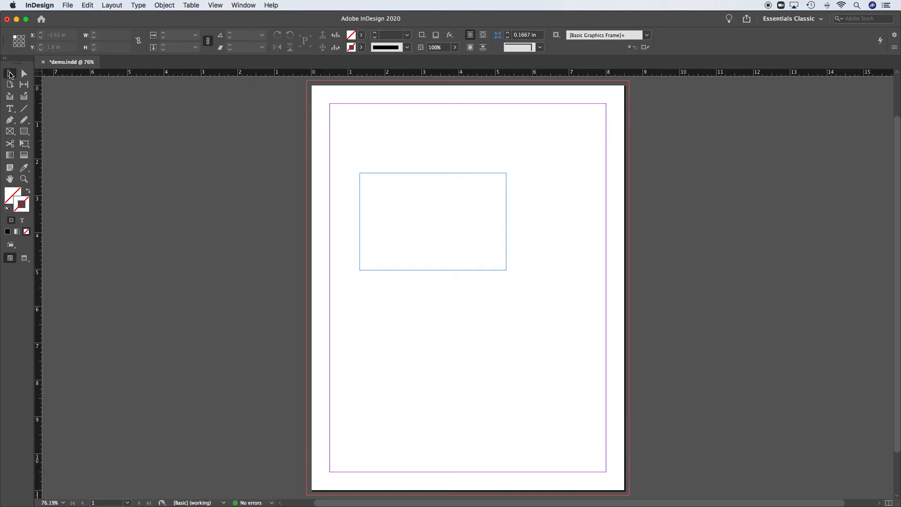
mouse_move(50, 100)
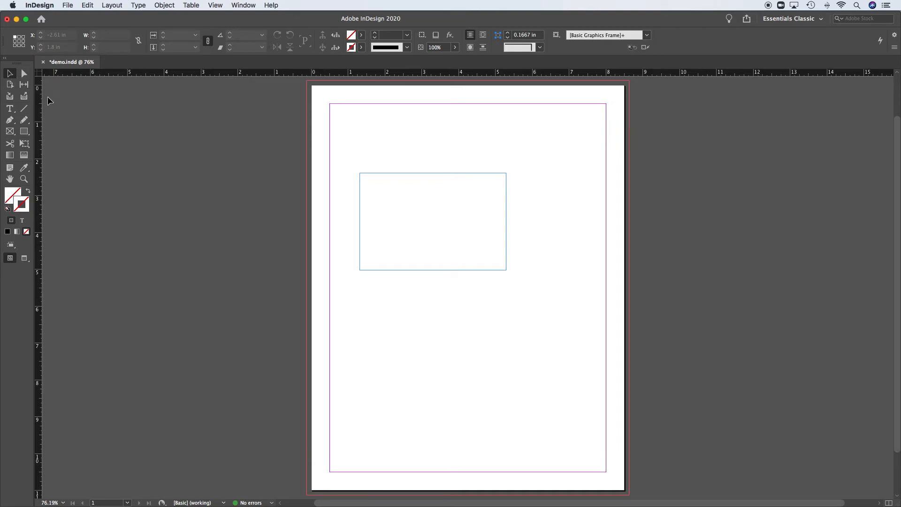
mouse_move(9, 73)
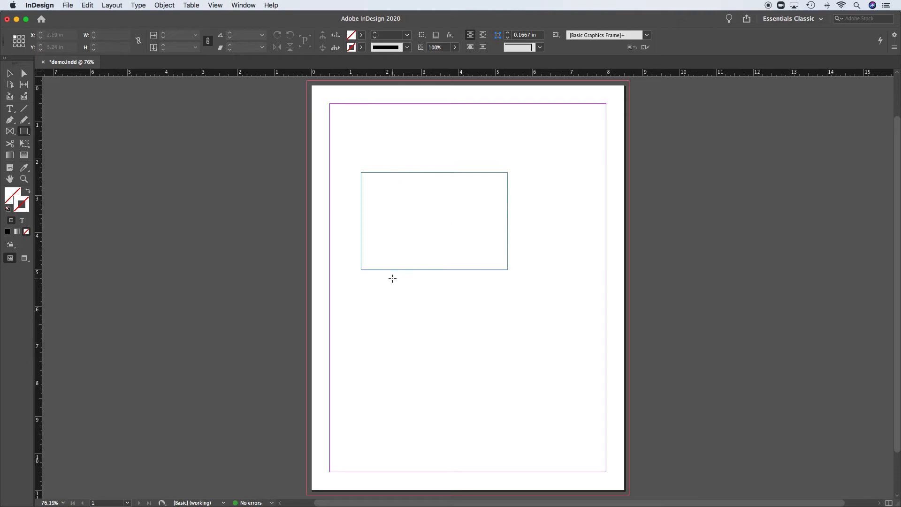
Draw a square frame below the first frame and return to selecting objects.
left_click_drag(392, 279, 501, 390)
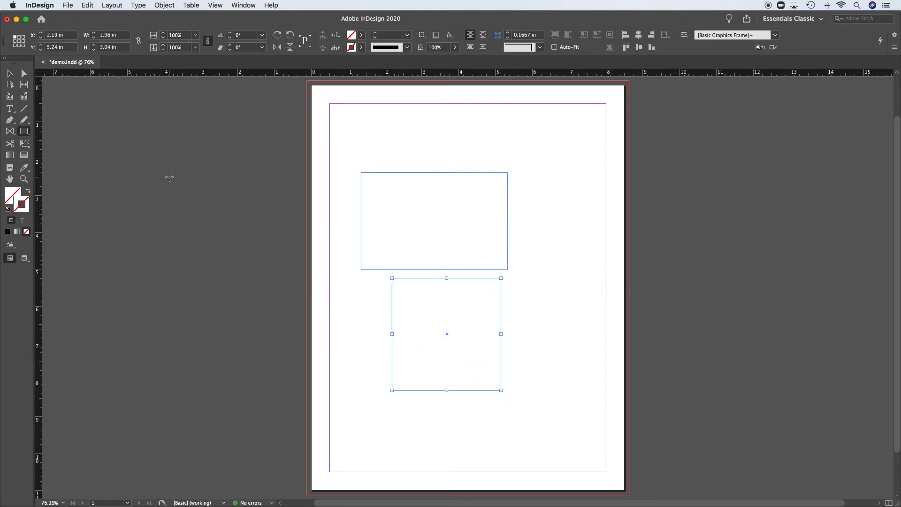
mouse_move(9, 73)
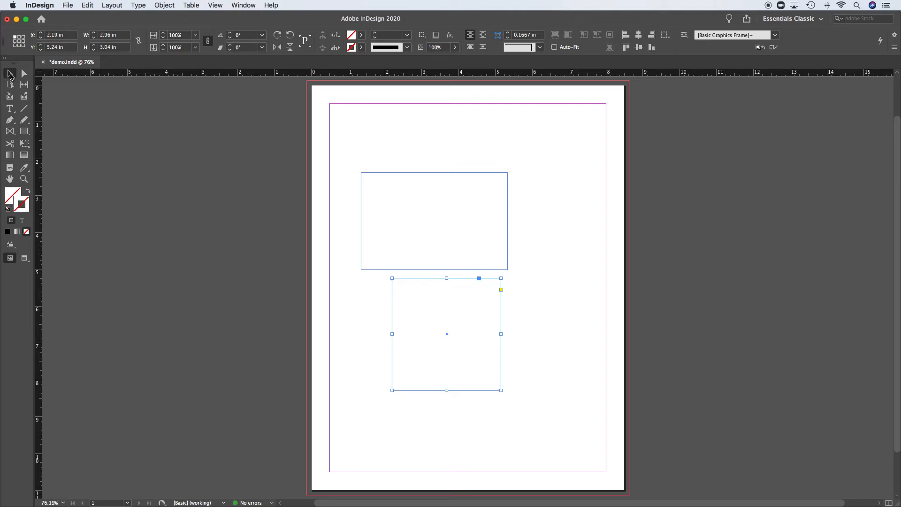
left_click(205, 199)
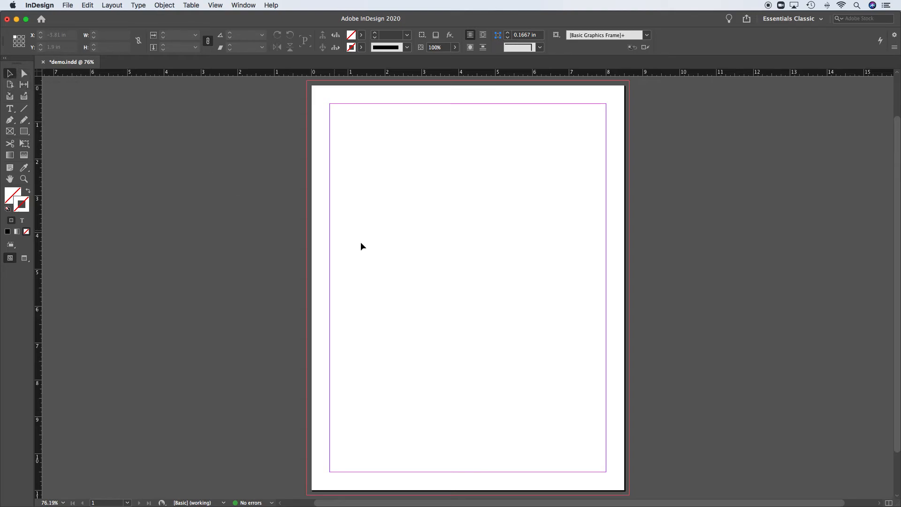
mouse_move(383, 238)
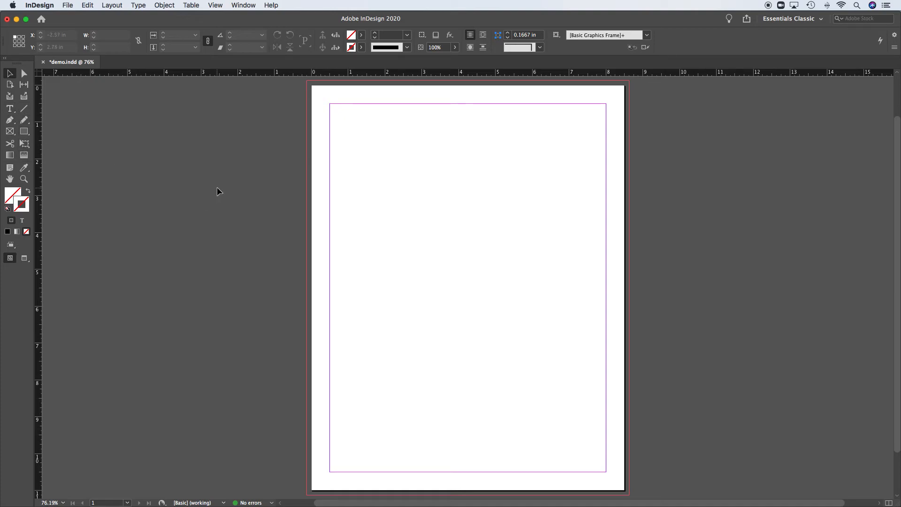
mouse_move(295, 263)
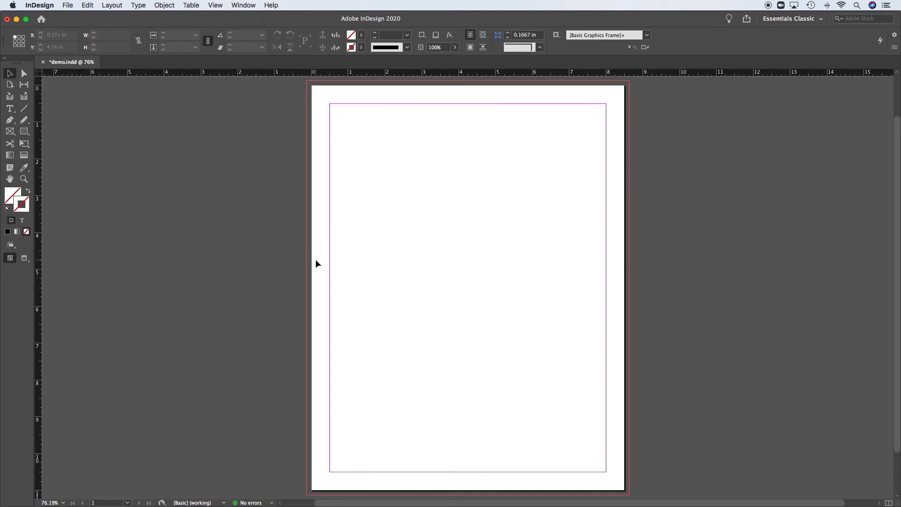
mouse_move(247, 230)
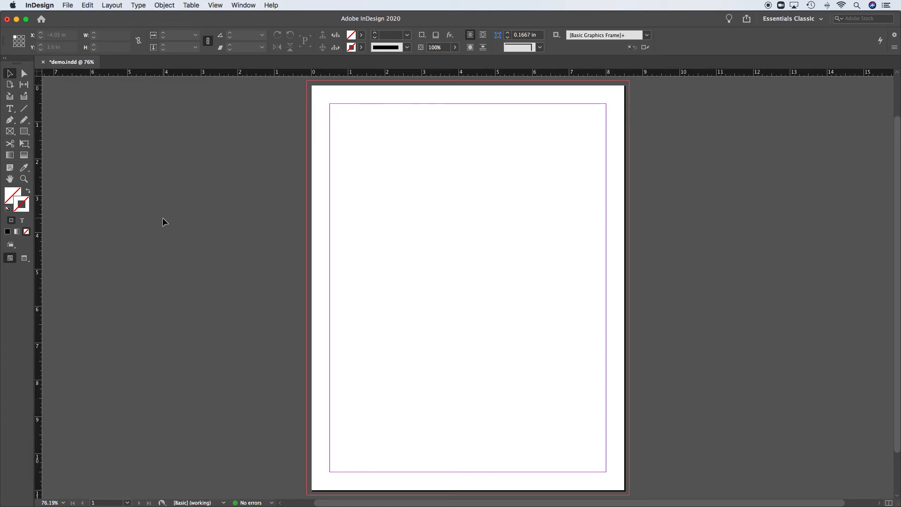
mouse_move(10, 73)
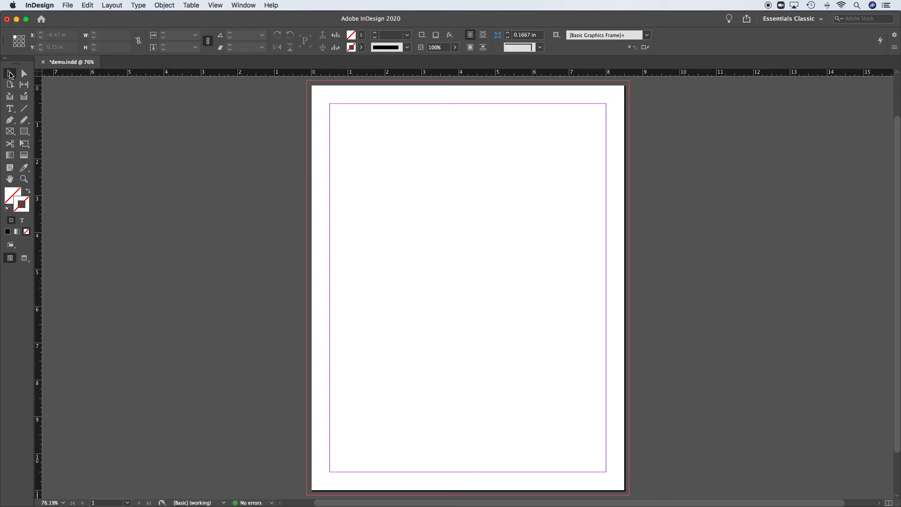
mouse_move(24, 73)
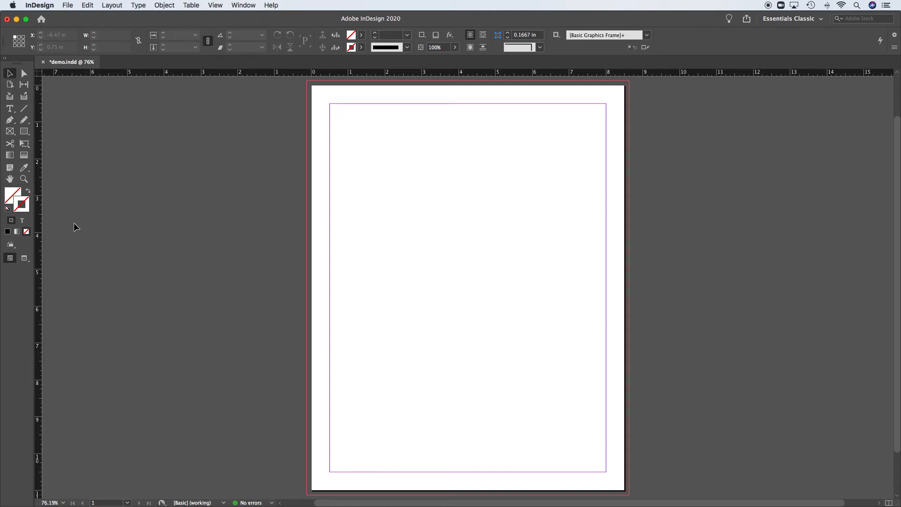
mouse_move(163, 314)
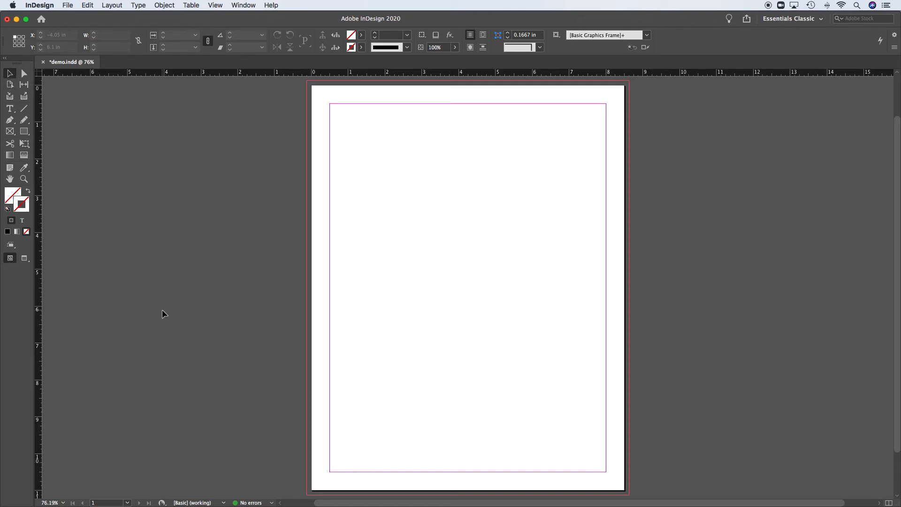
mouse_move(192, 230)
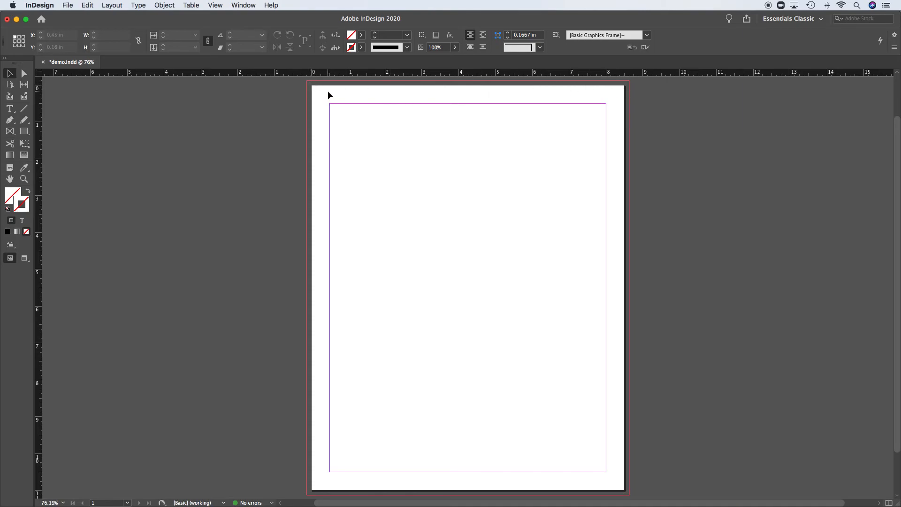
mouse_move(359, 123)
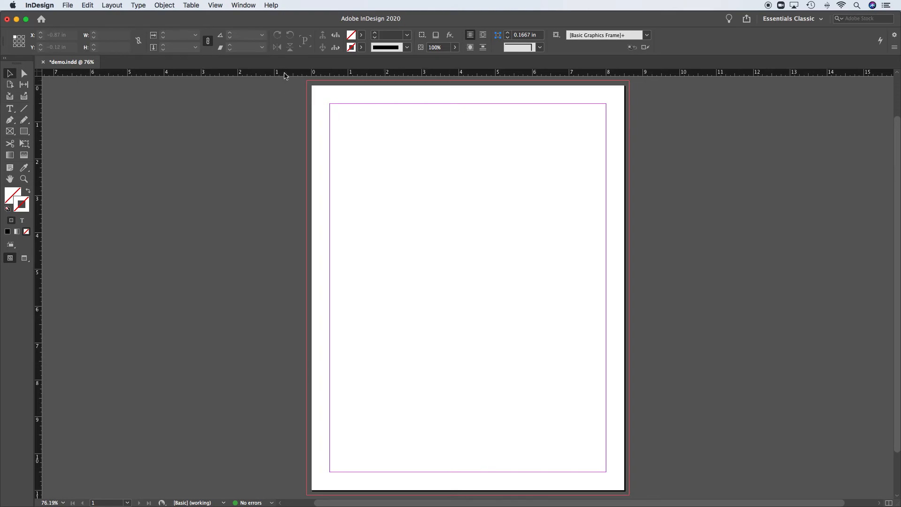
Drag a horizontal guide down from the top ruler onto the page.
left_click_drag(285, 72, 286, 86)
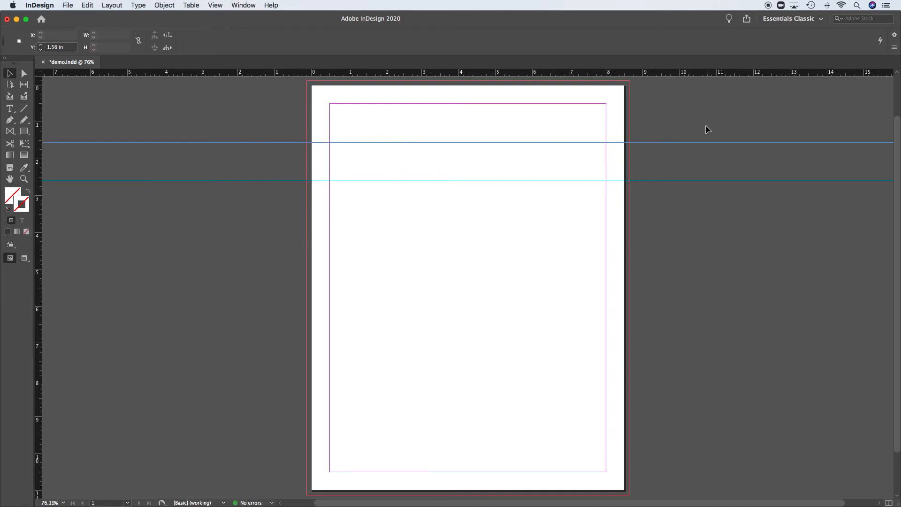
mouse_move(266, 130)
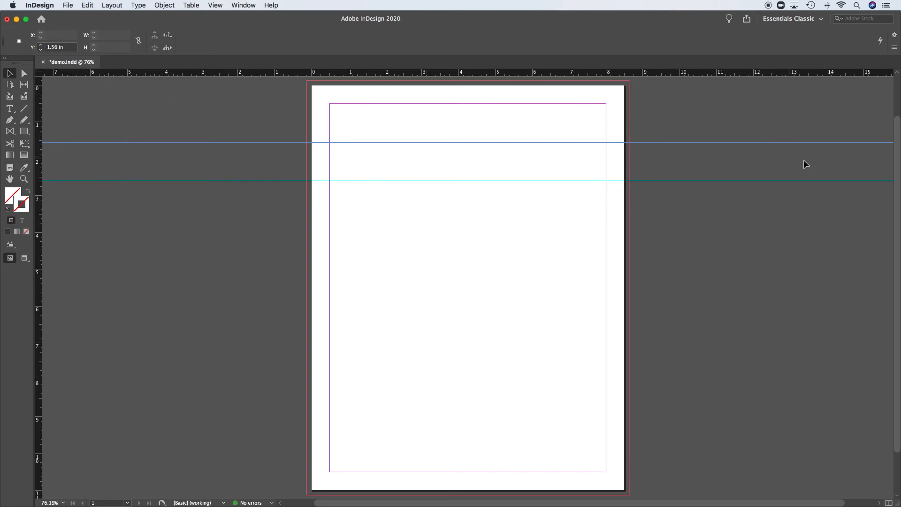
mouse_move(506, 149)
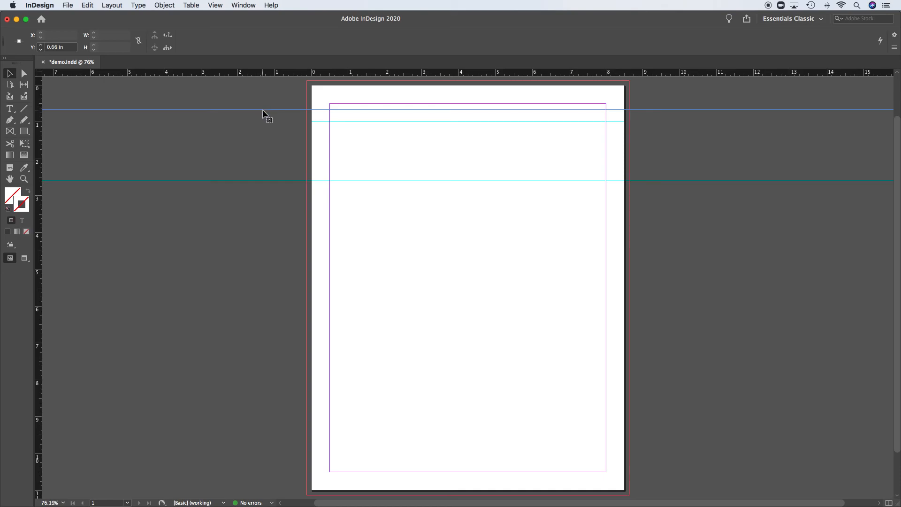
Lock all guides via View > Grids & Guides > Lock Guides.
left_click(215, 5)
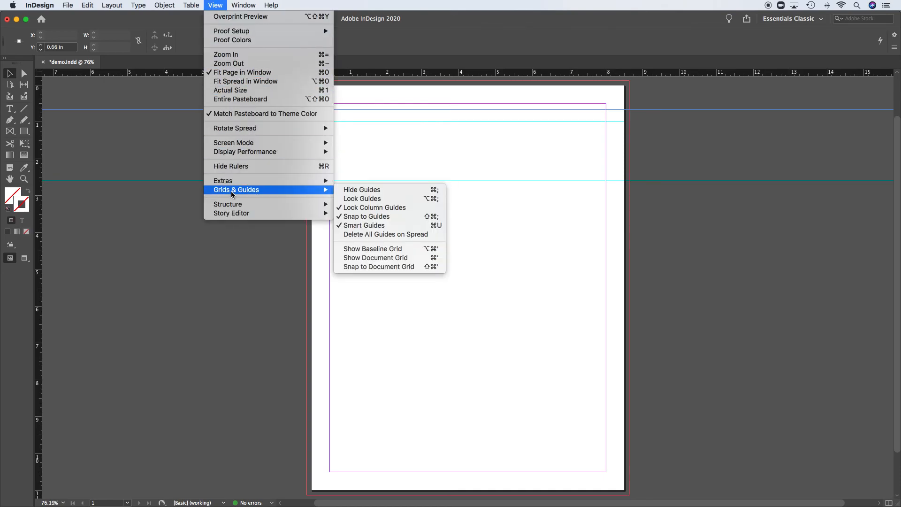
mouse_move(362, 198)
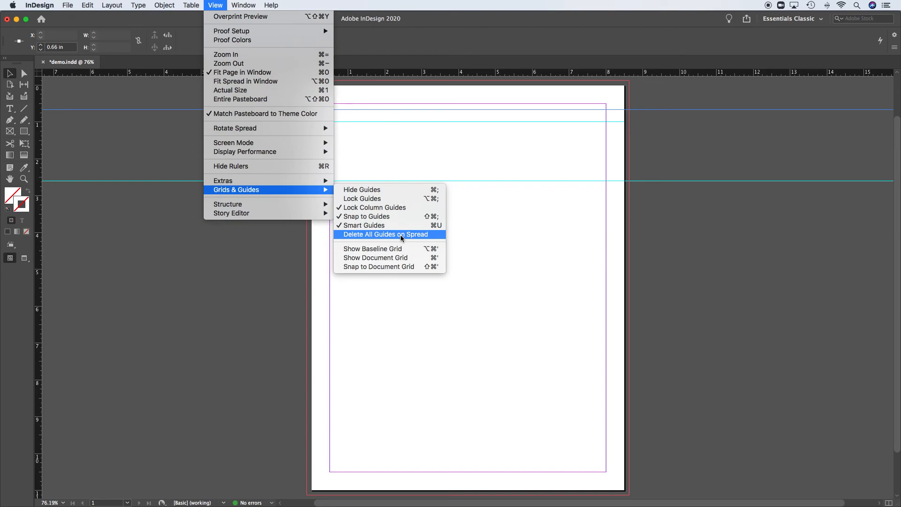
mouse_move(382, 198)
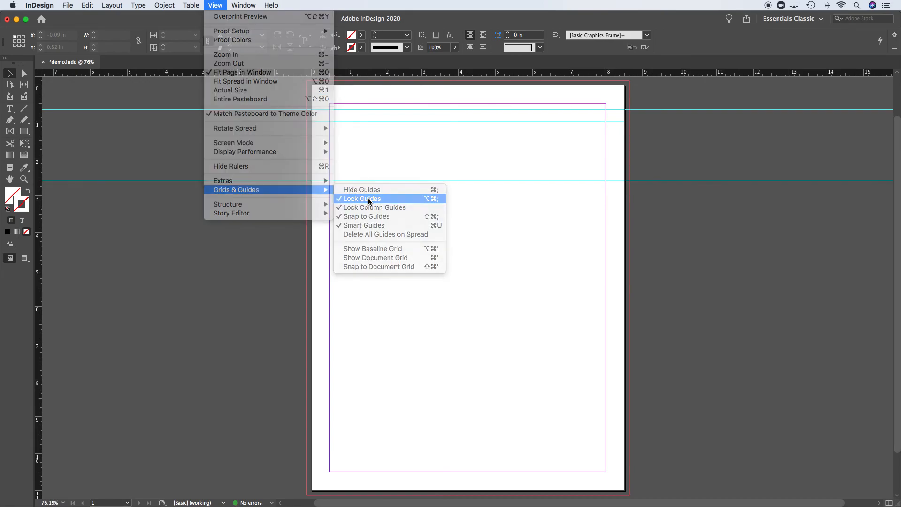
left_click(360, 198)
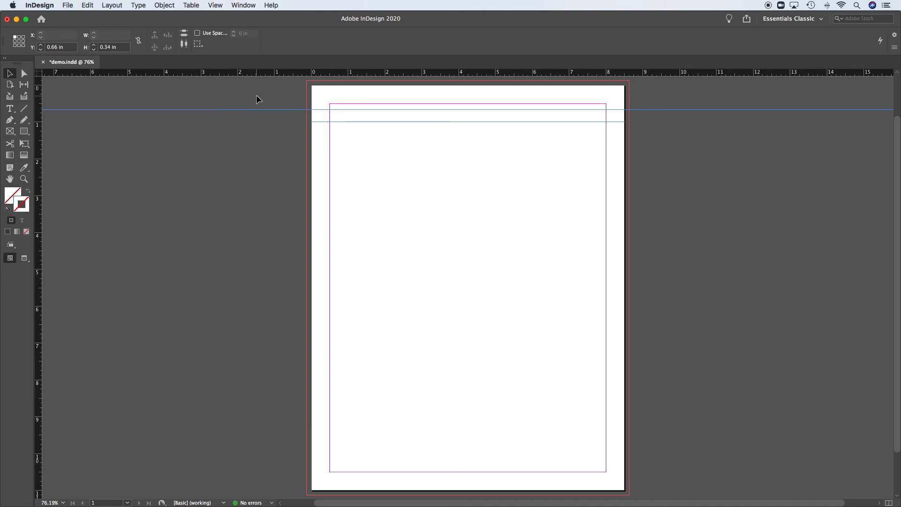
mouse_move(84, 153)
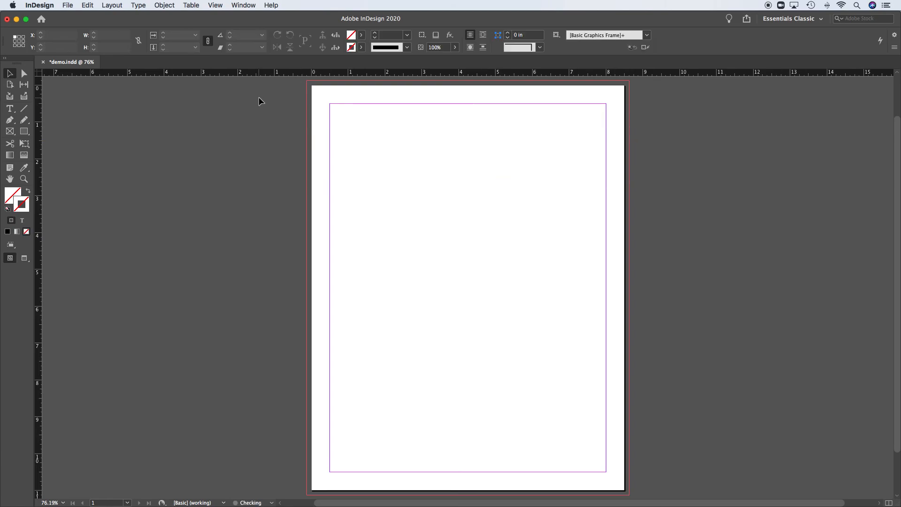
Drag out a new rectangular frame on the cleared page.
left_click_drag(360, 172, 507, 270)
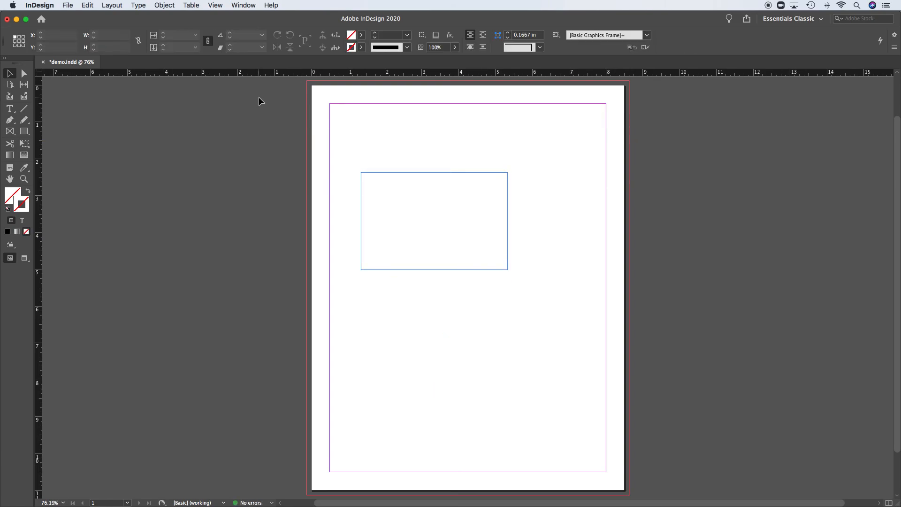